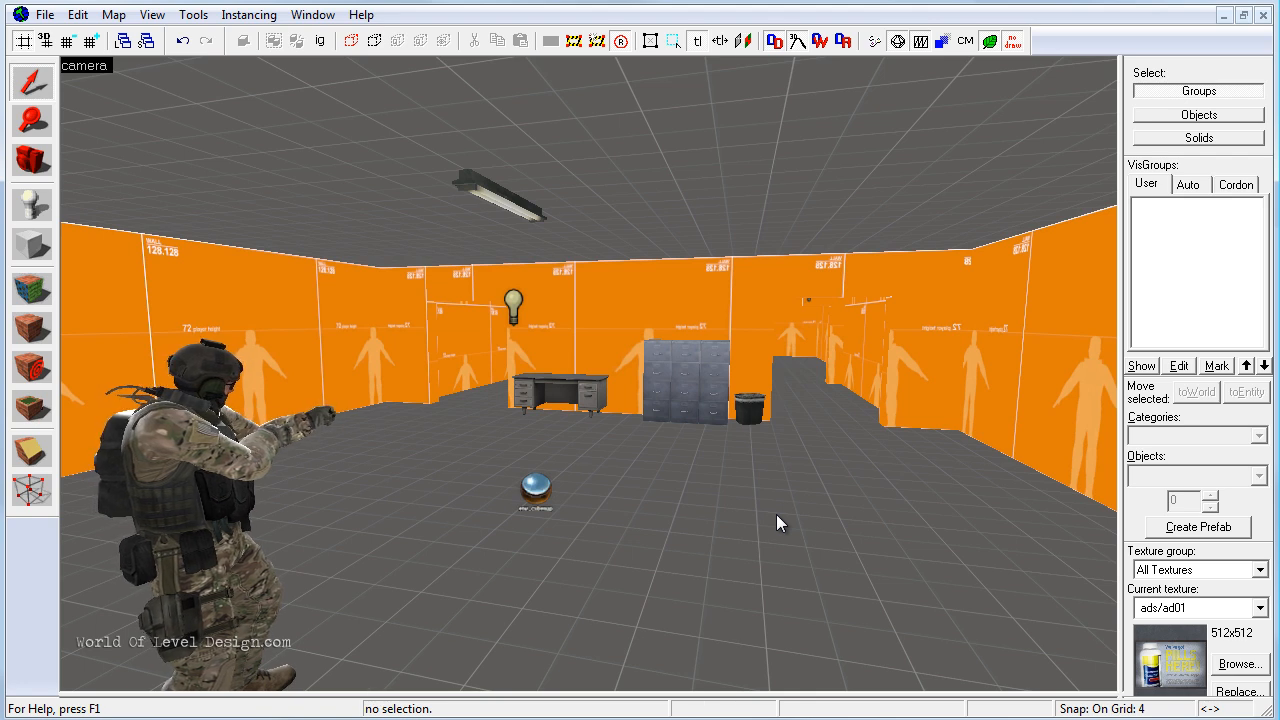
mouse_move(490, 278)
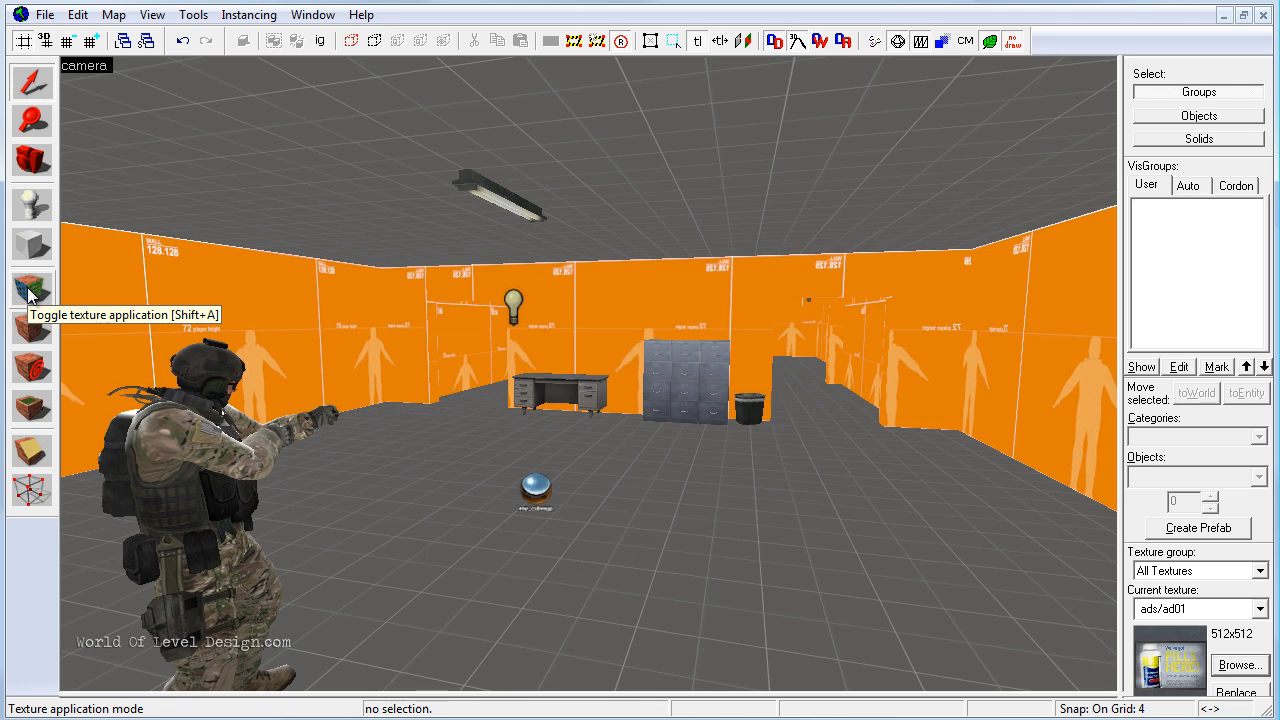
Enter texture application mode, bringing up the Face Edit Sheet.
click(32, 288)
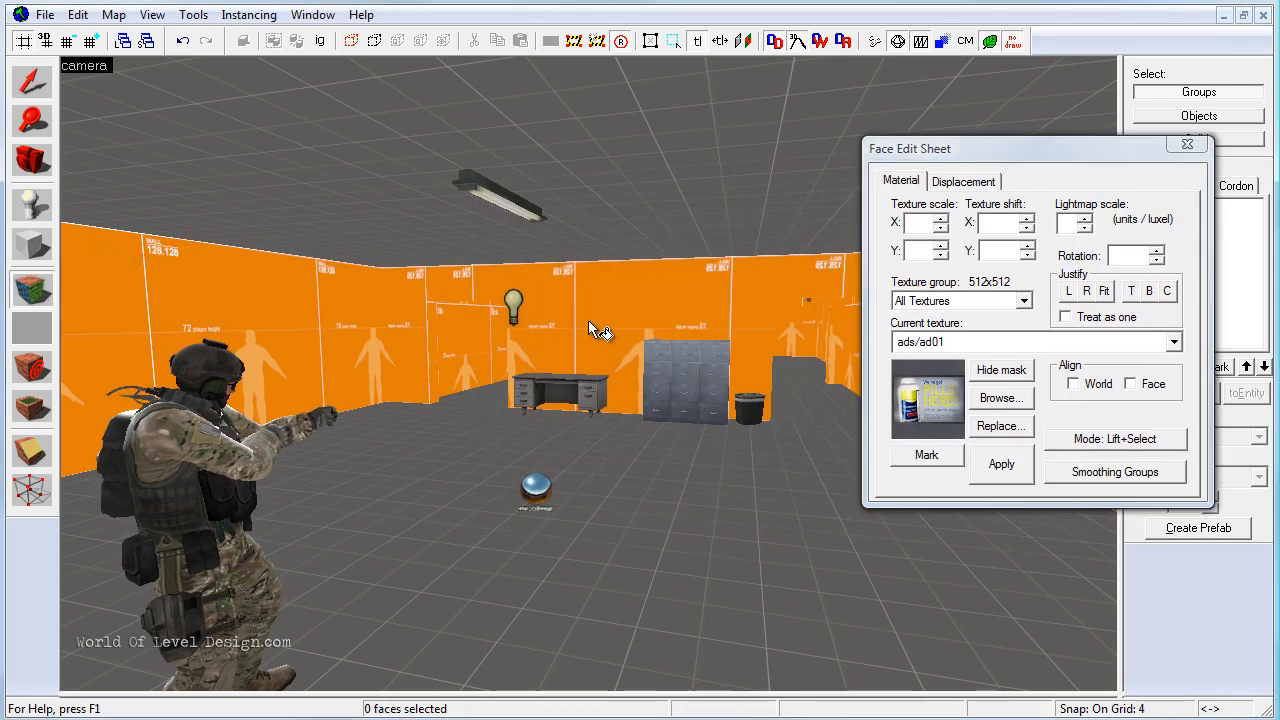
mouse_move(608, 316)
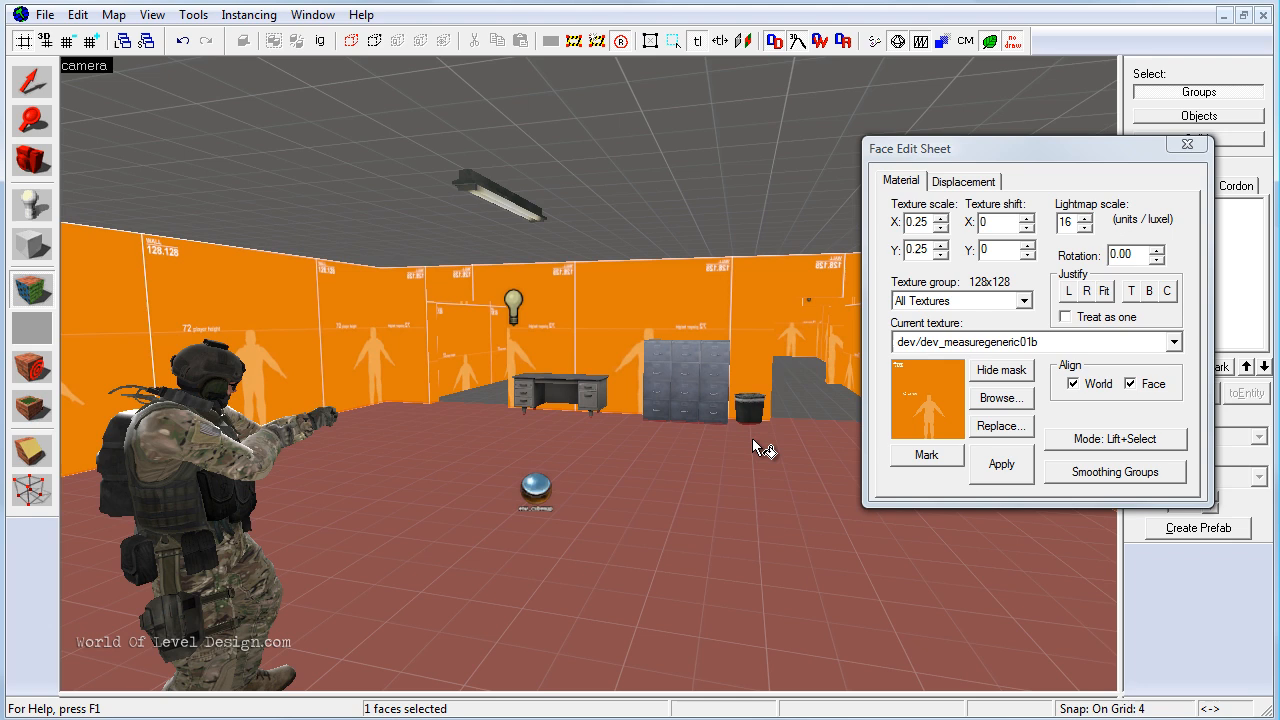
mouse_move(1084, 276)
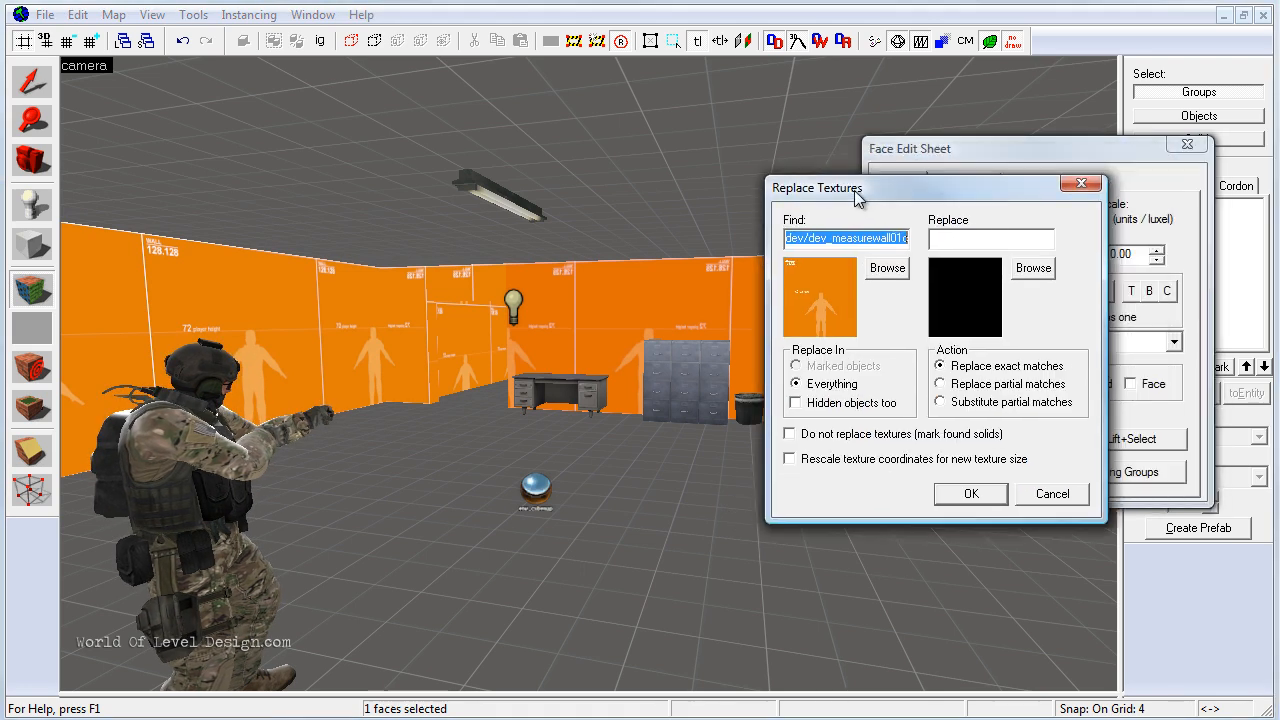
mouse_move(1076, 198)
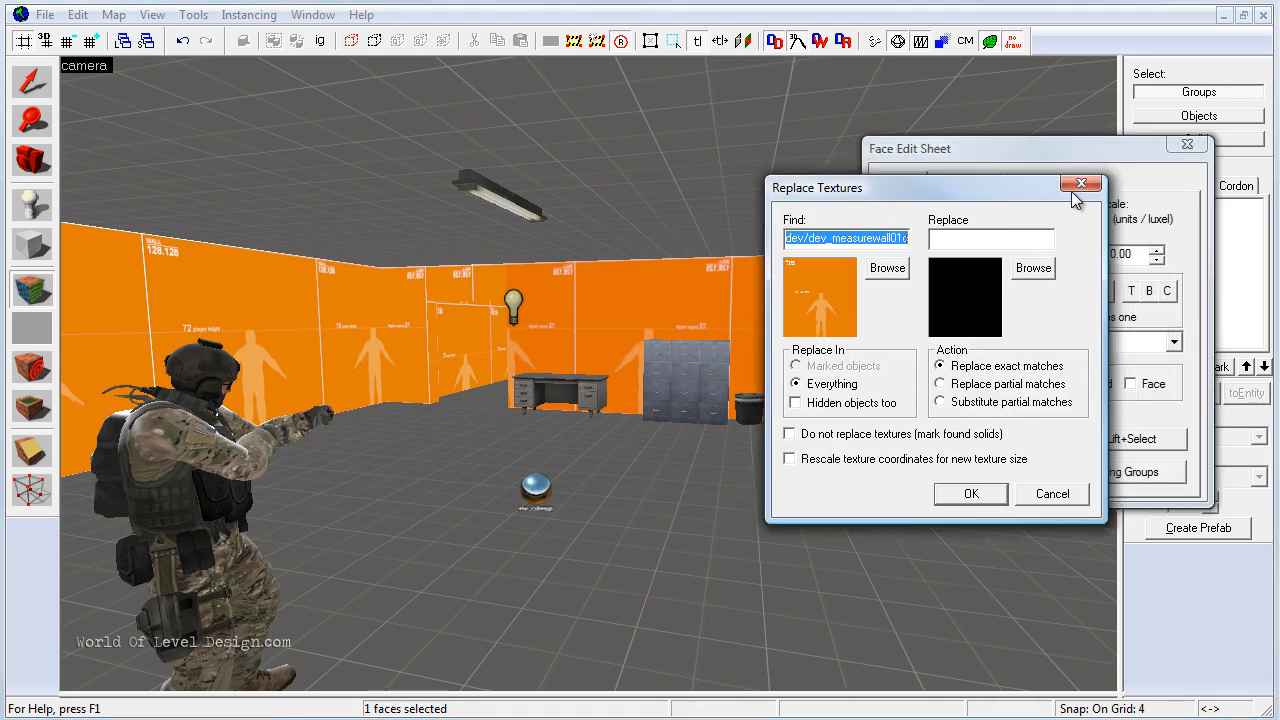
Start a Replace Textures search for the wall texture dev/dev_measurewall01c instead of the floor's.
click(1052, 492)
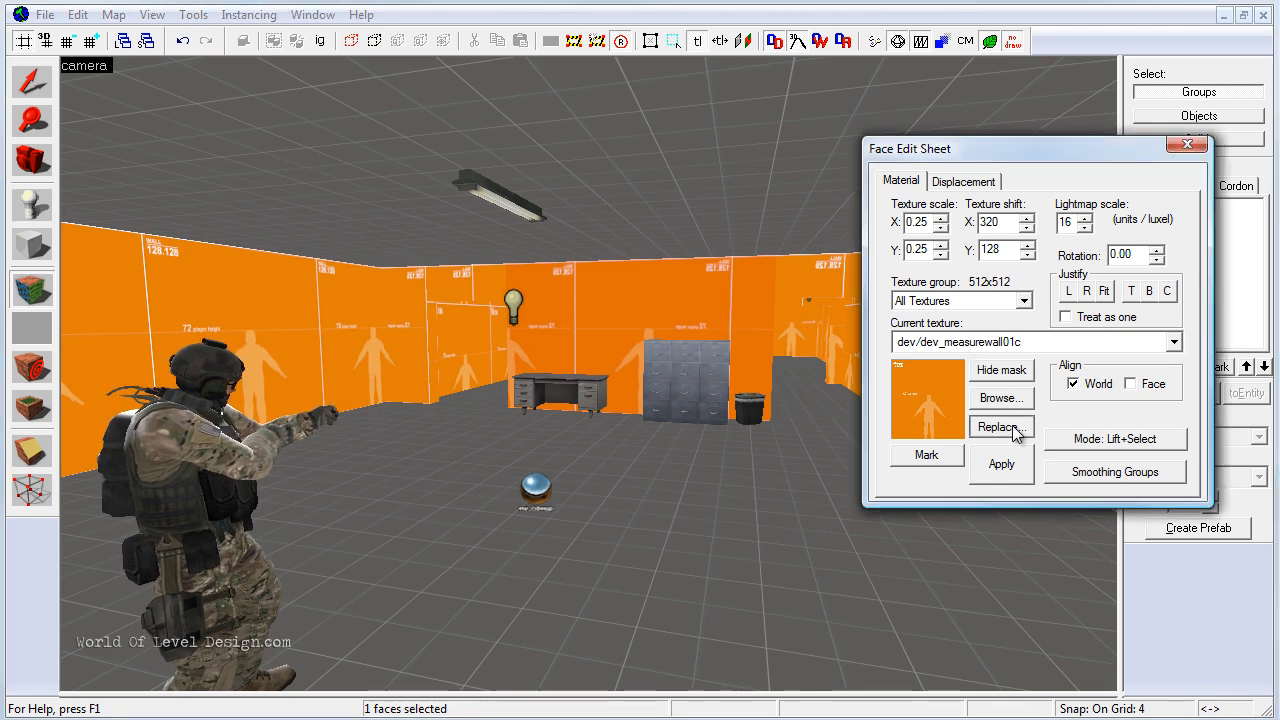
click(1000, 426)
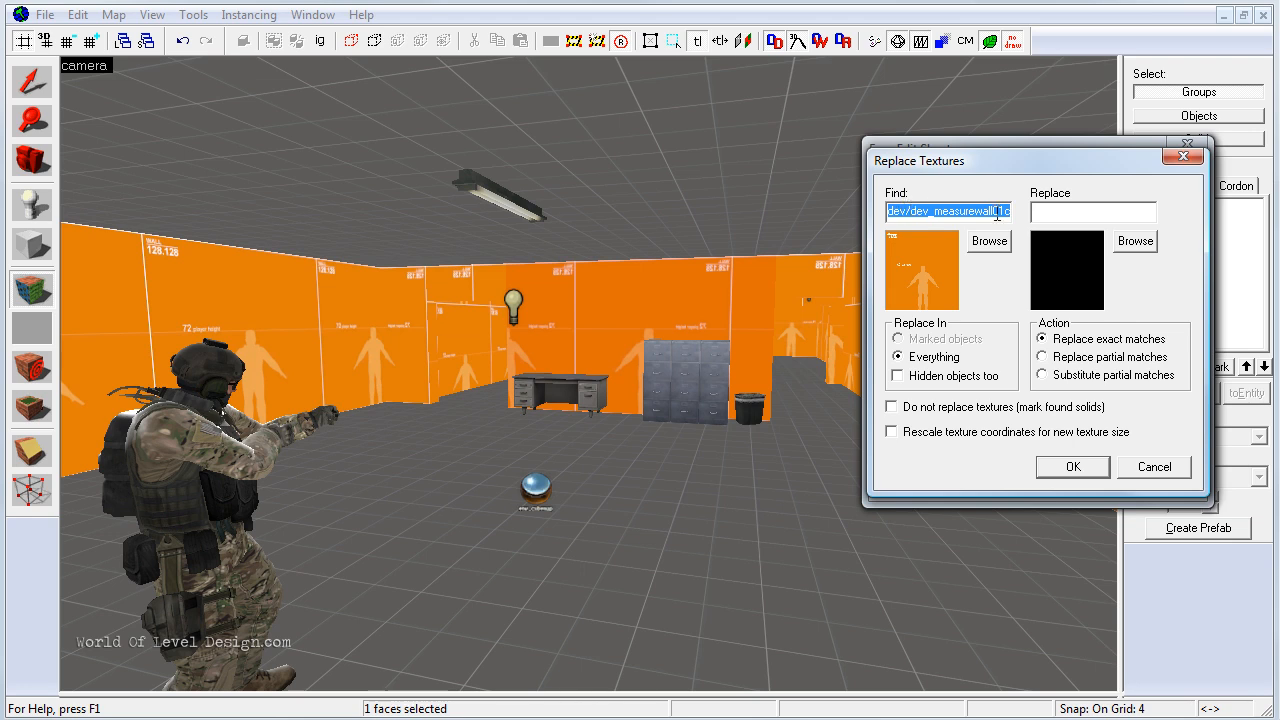
click(988, 240)
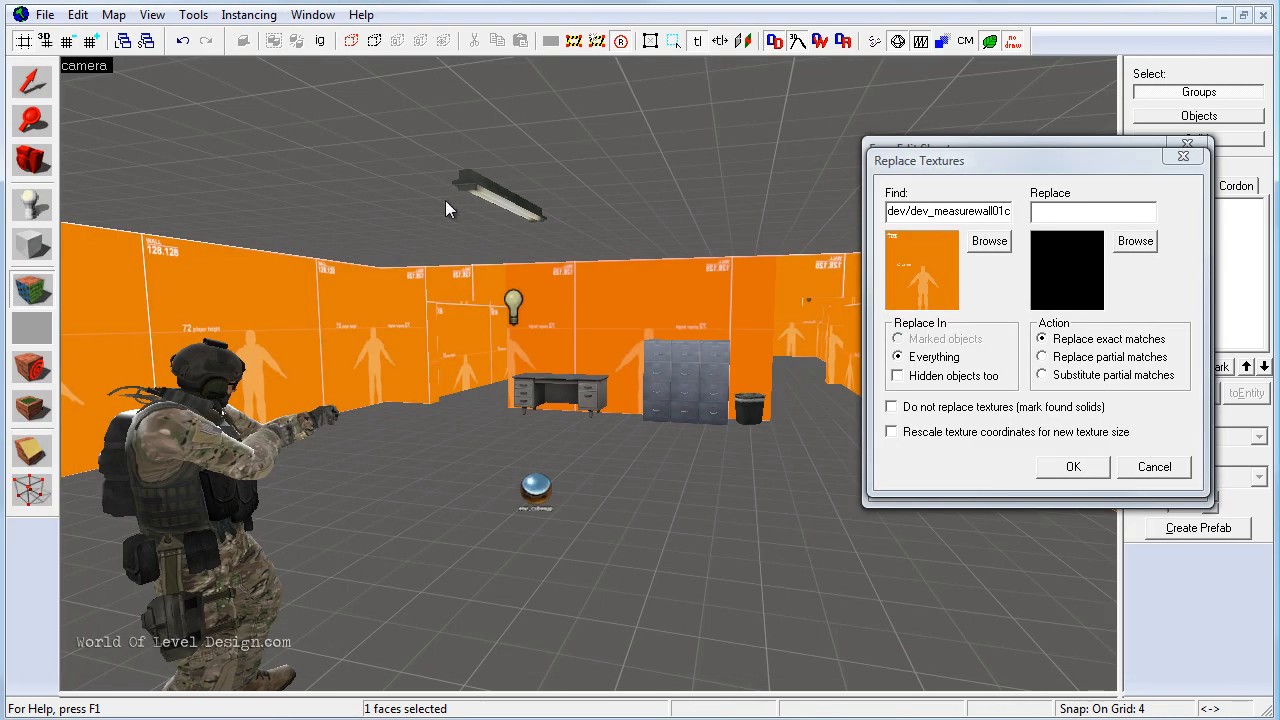
mouse_move(628, 312)
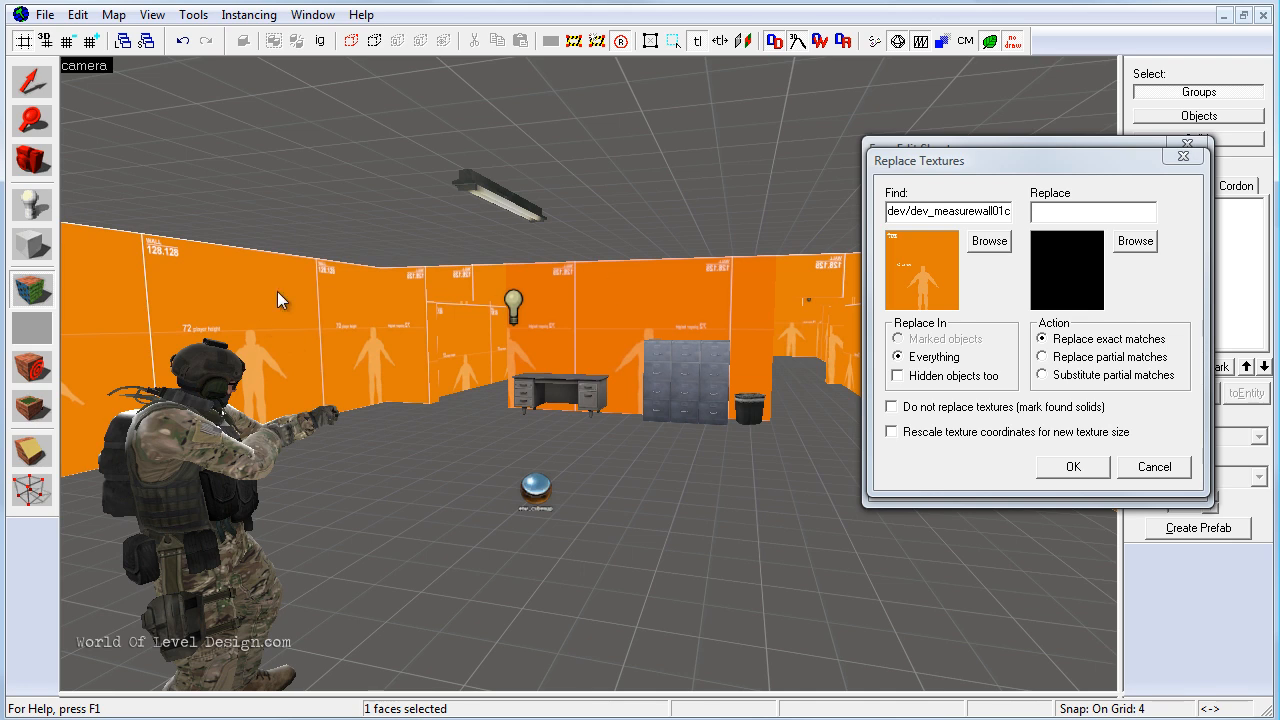
mouse_move(310, 312)
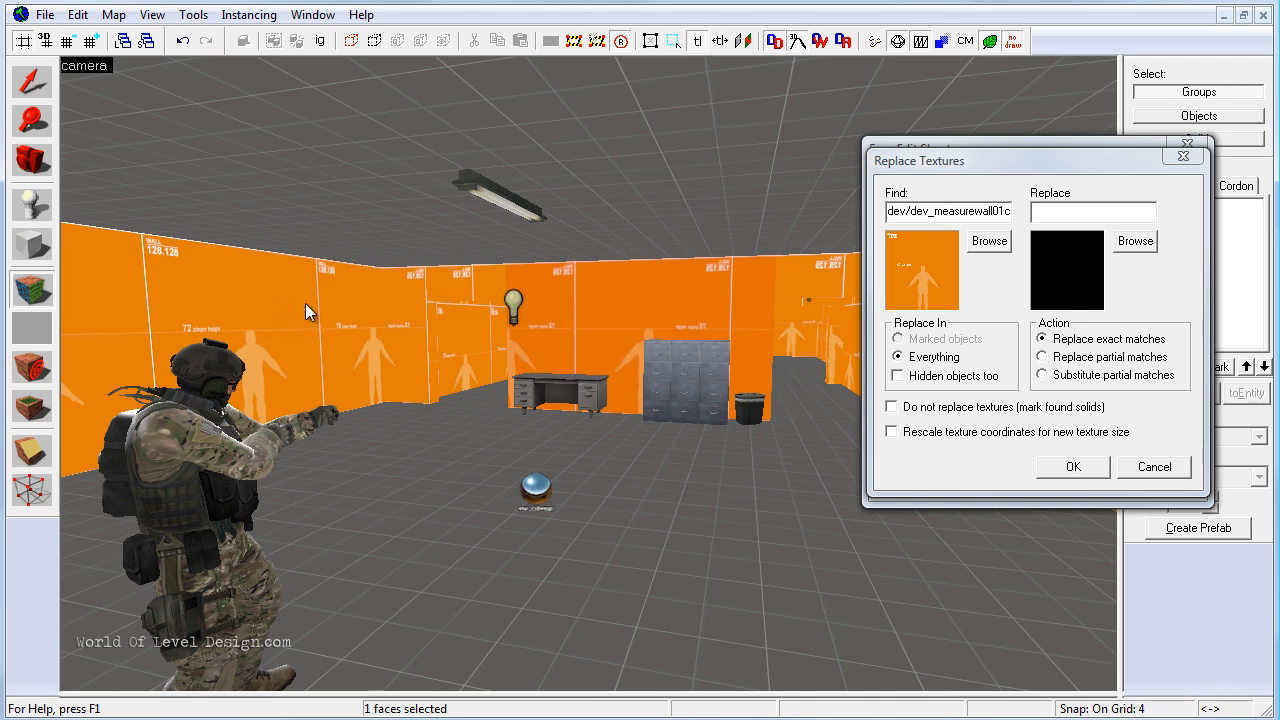
mouse_move(1124, 248)
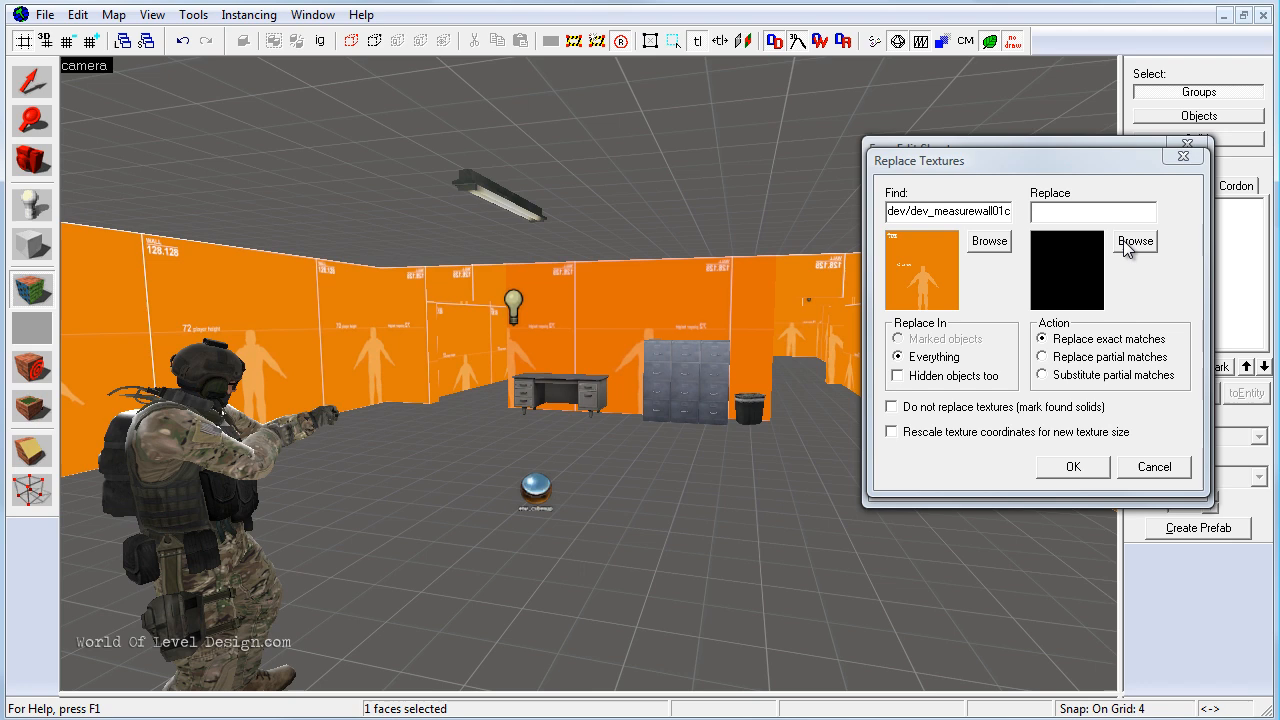
Choose concrete/cinderwall04_cf from the 'wall'-filtered browser as the replacement texture.
click(1136, 240)
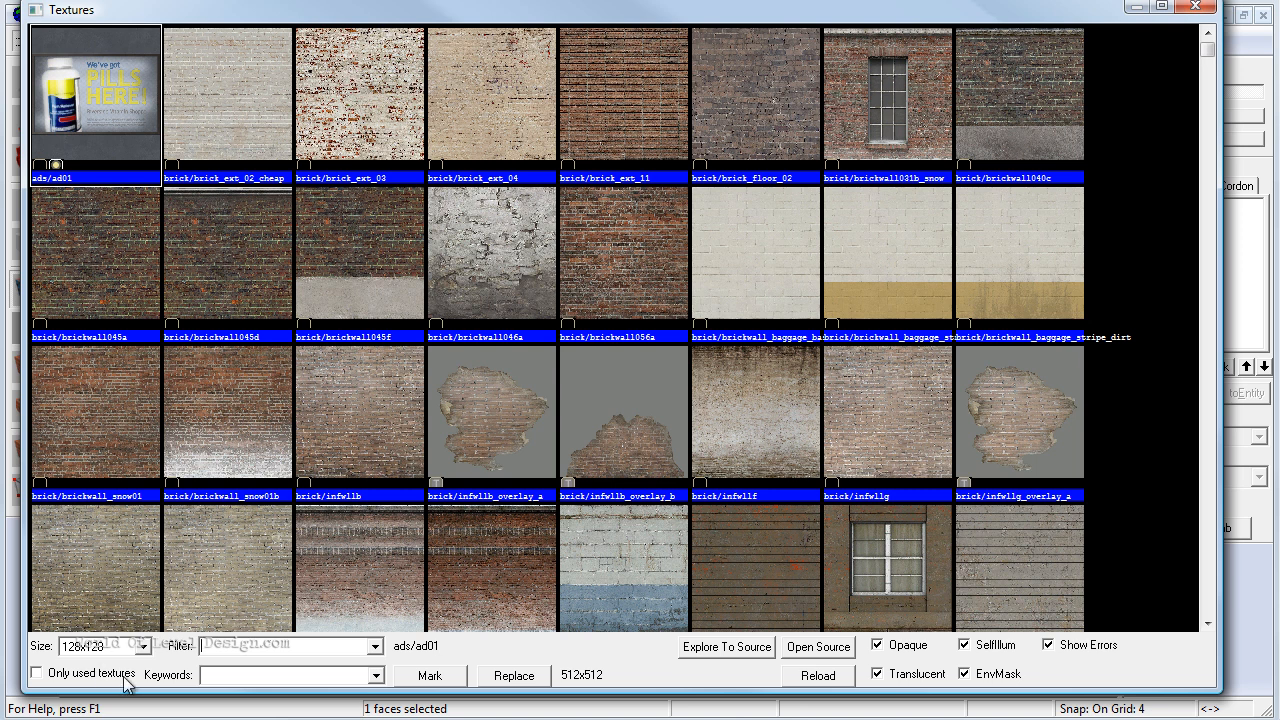
mouse_move(352, 464)
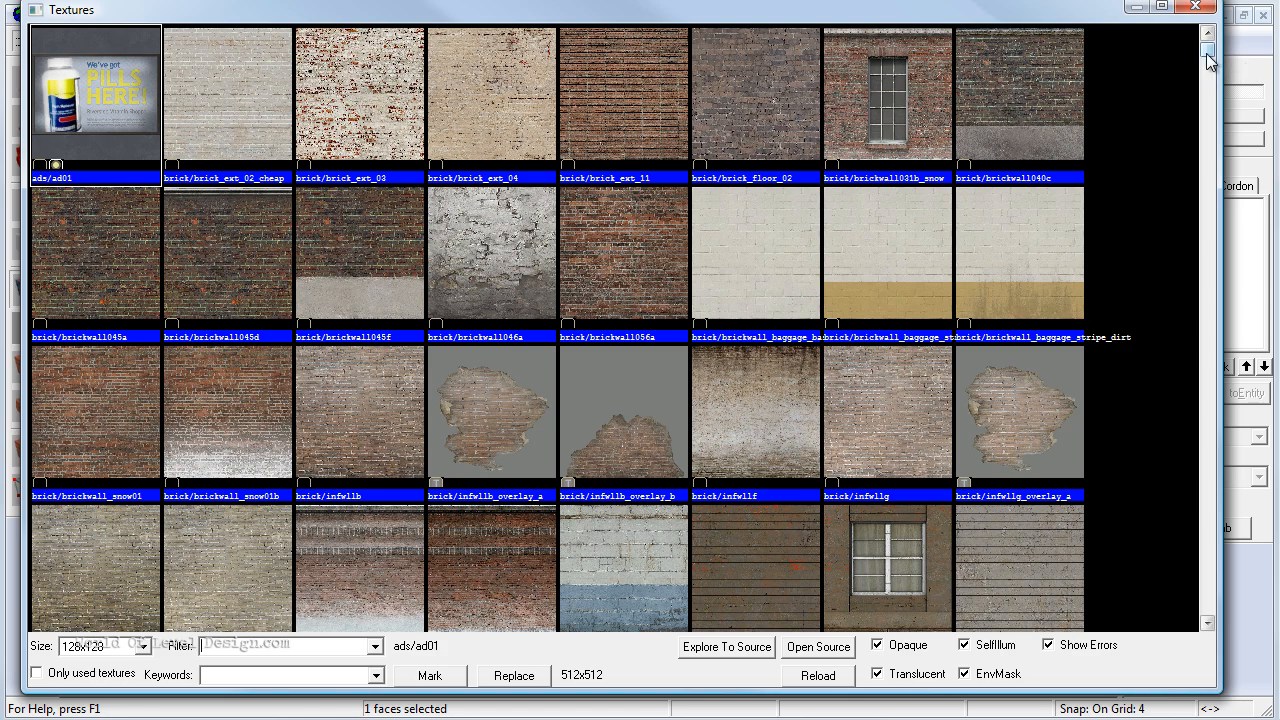
scroll(down, 3)
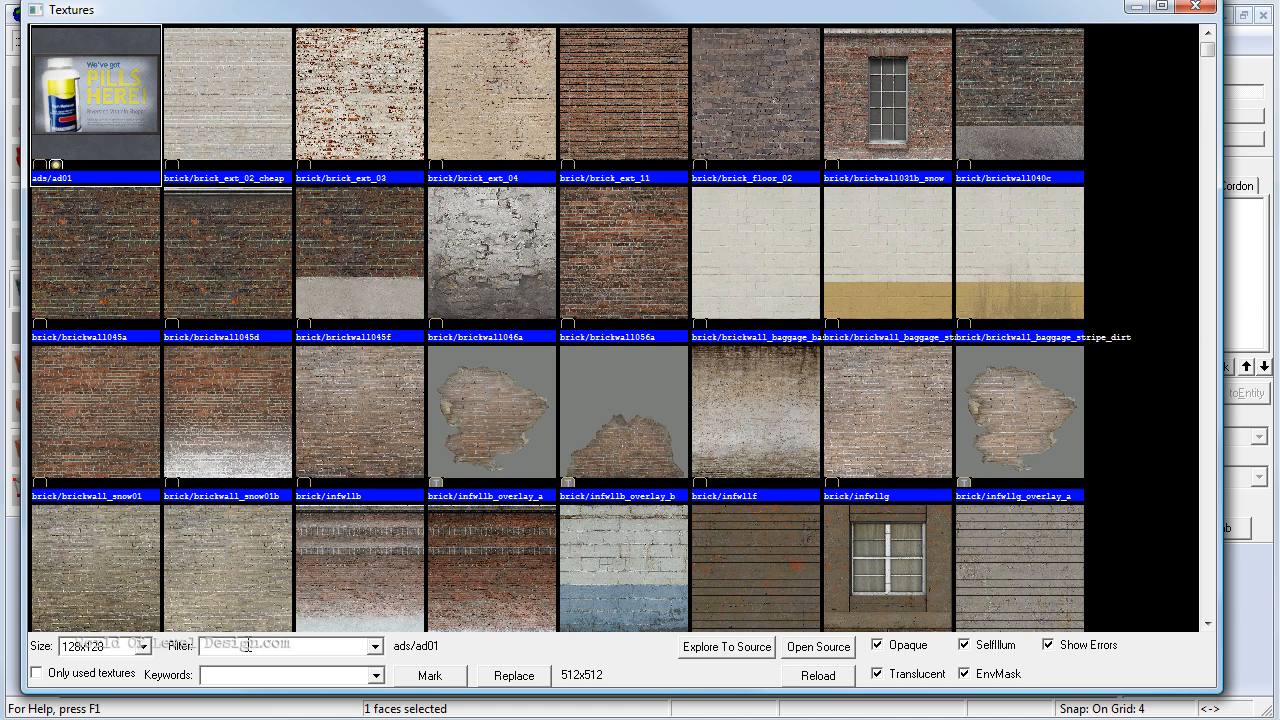
text(wall)
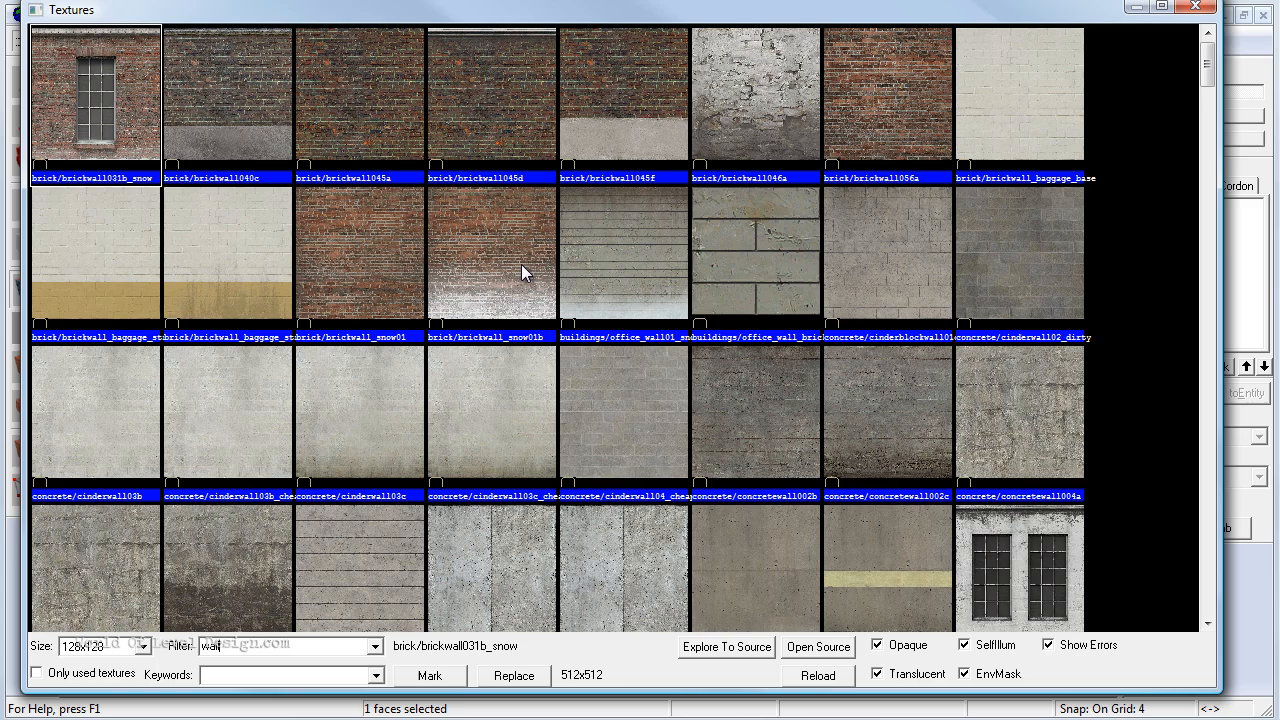
click(624, 410)
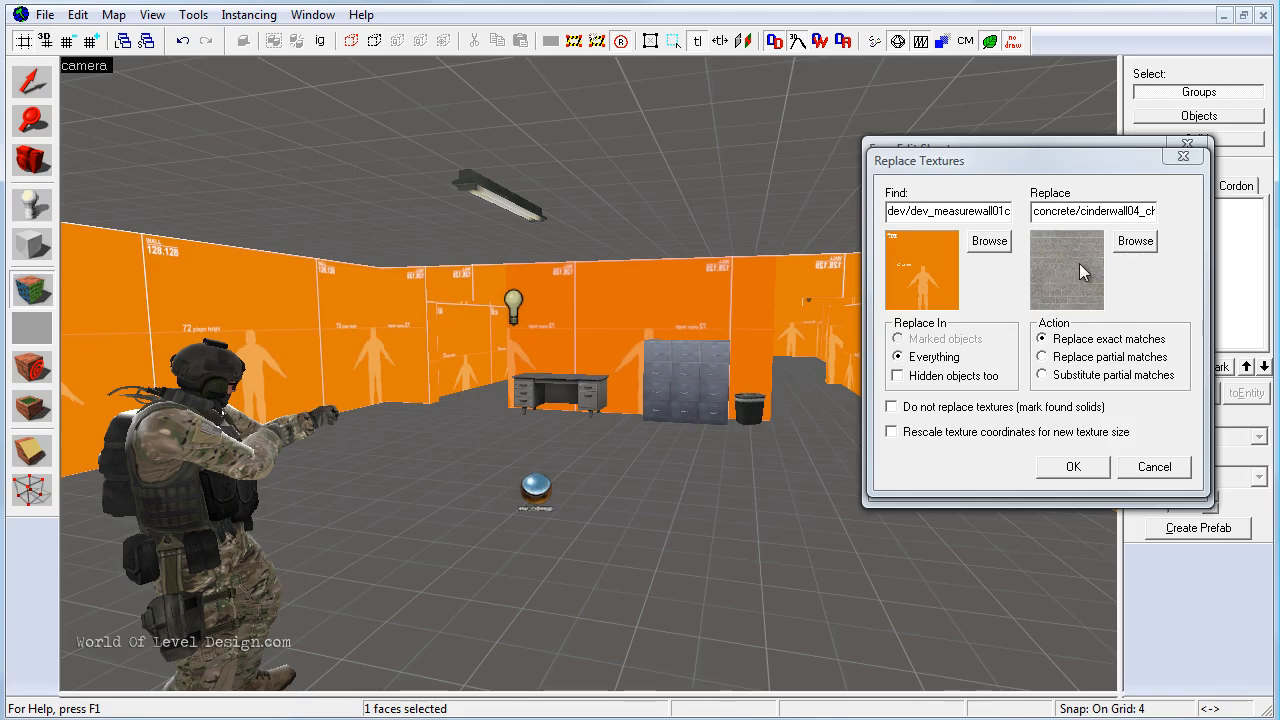
Replace all 120 dev wall textures with cinderblock and acknowledge the result.
click(1072, 466)
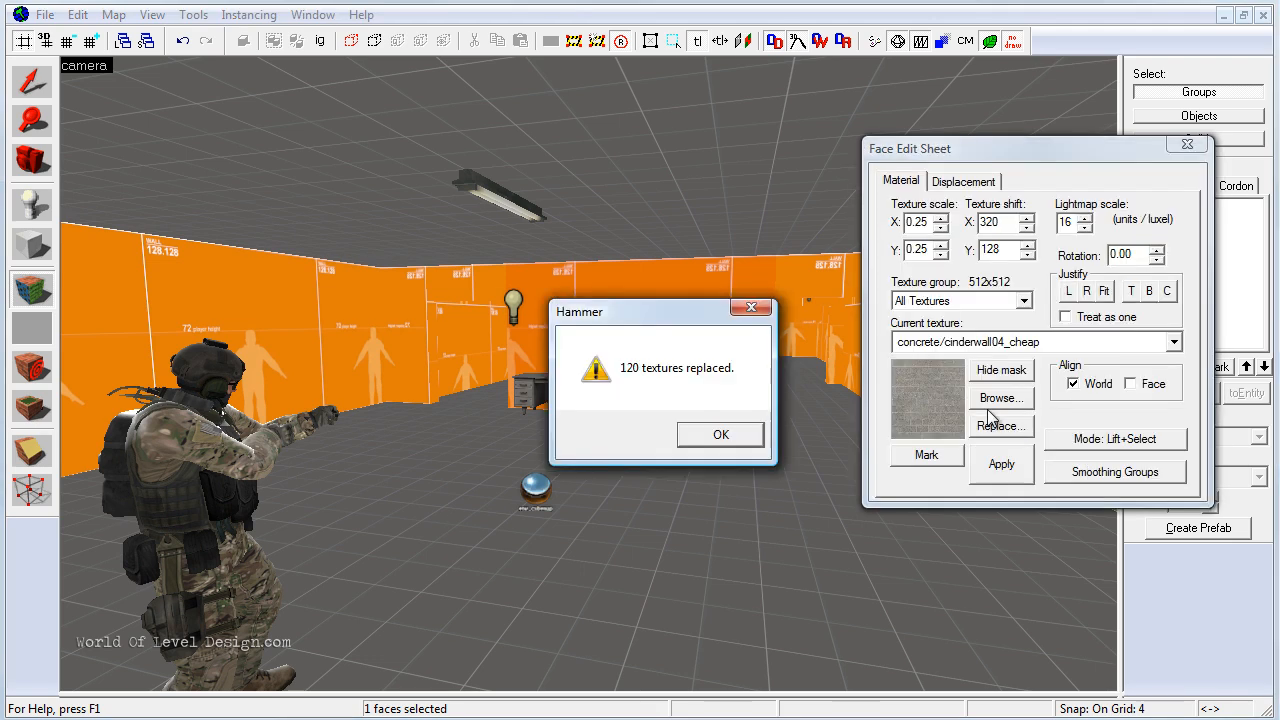
click(720, 434)
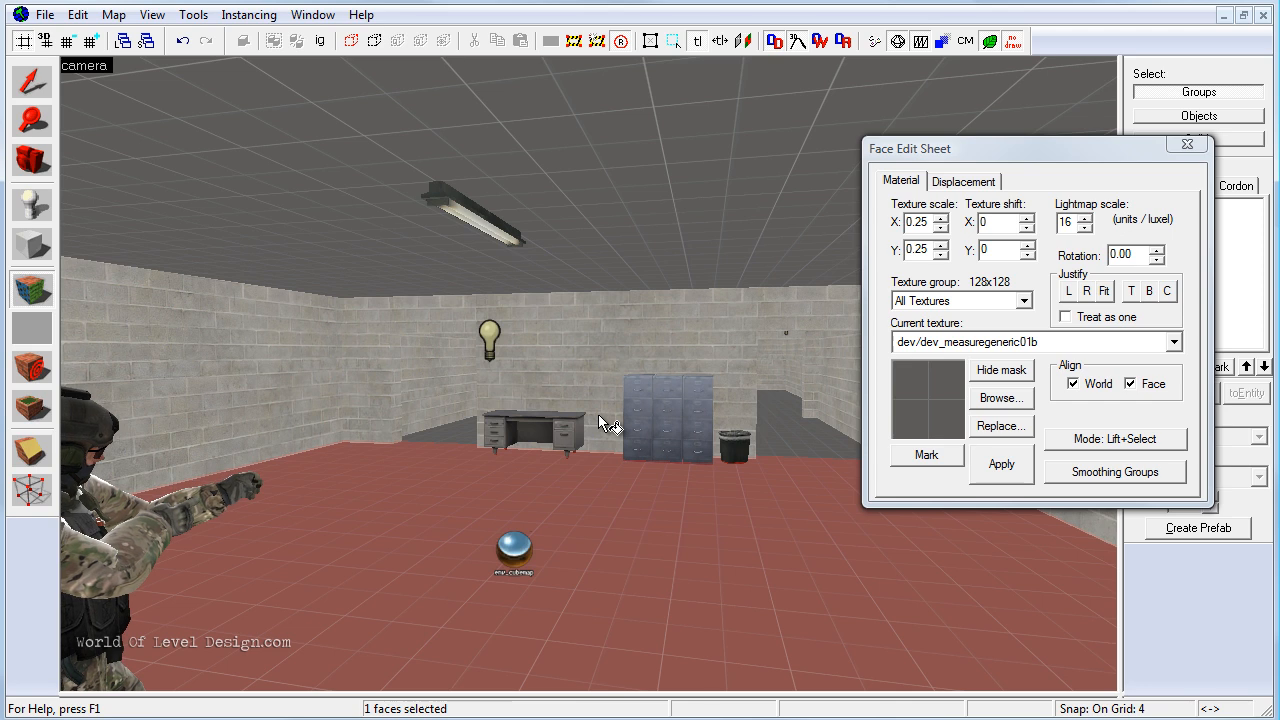
mouse_move(404, 396)
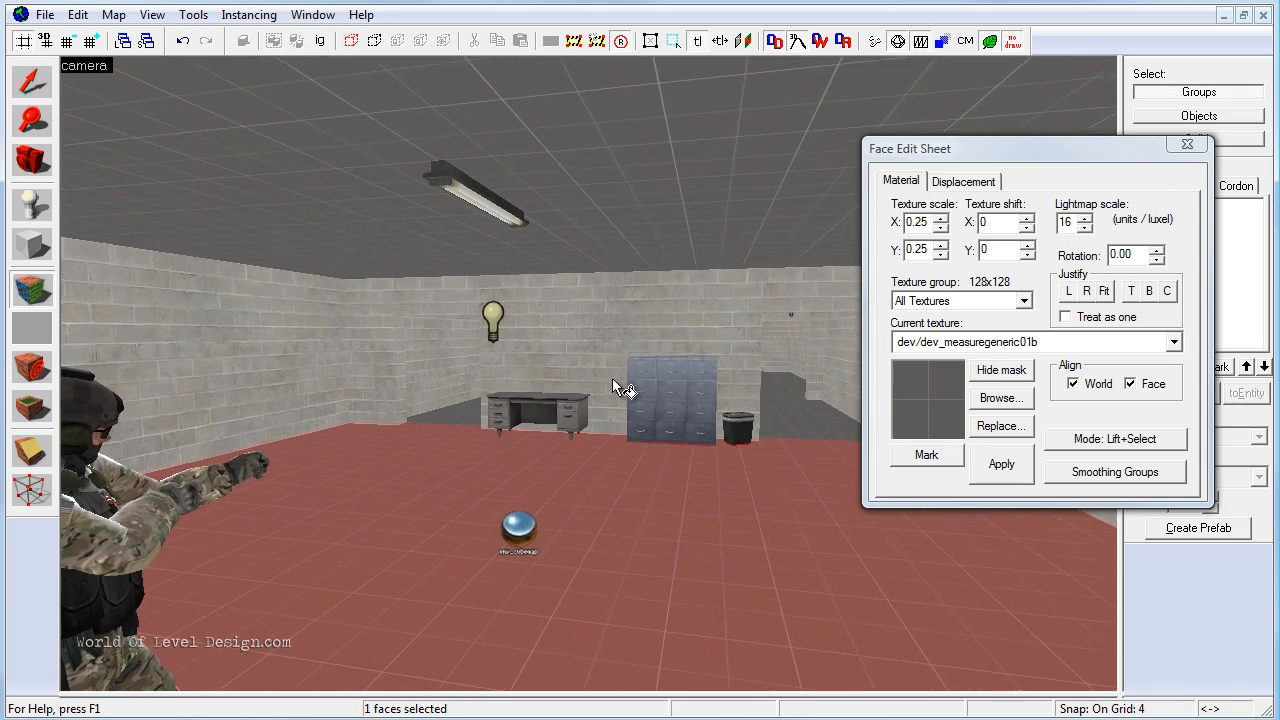
mouse_move(712, 230)
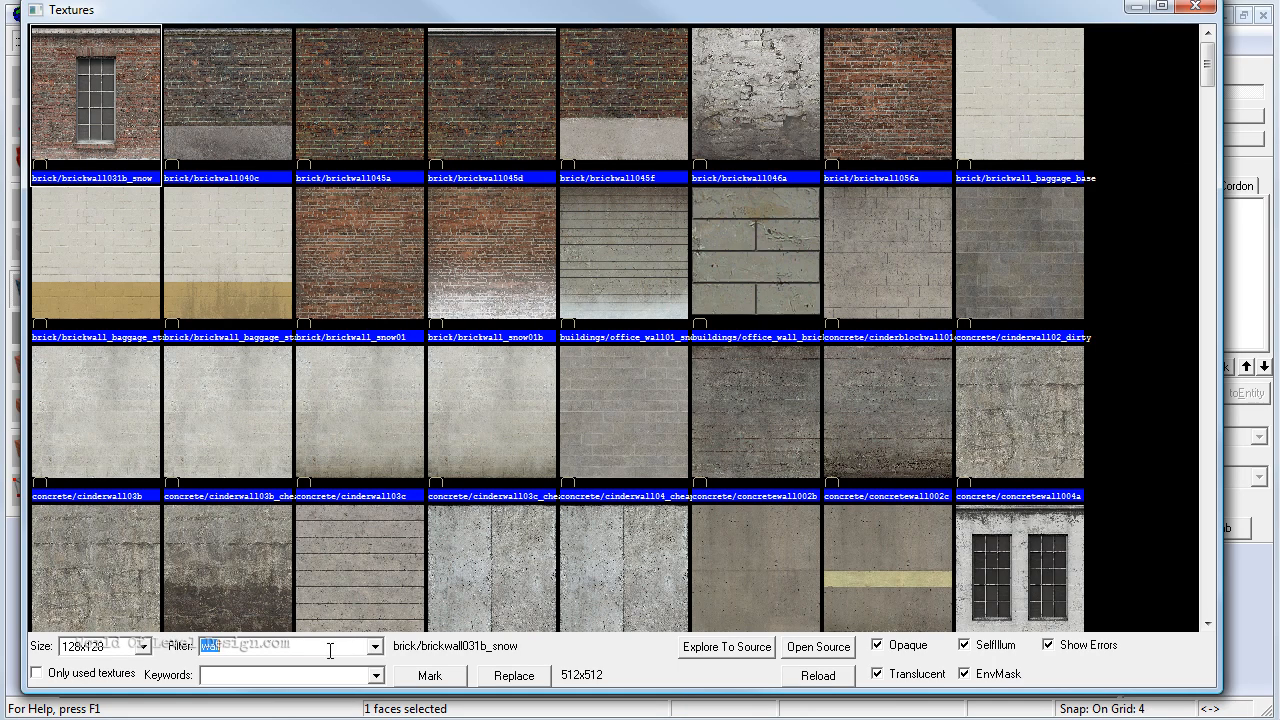
Filter the texture browser by 'wall' and scroll to plaster/wall_red05.
text(wall)
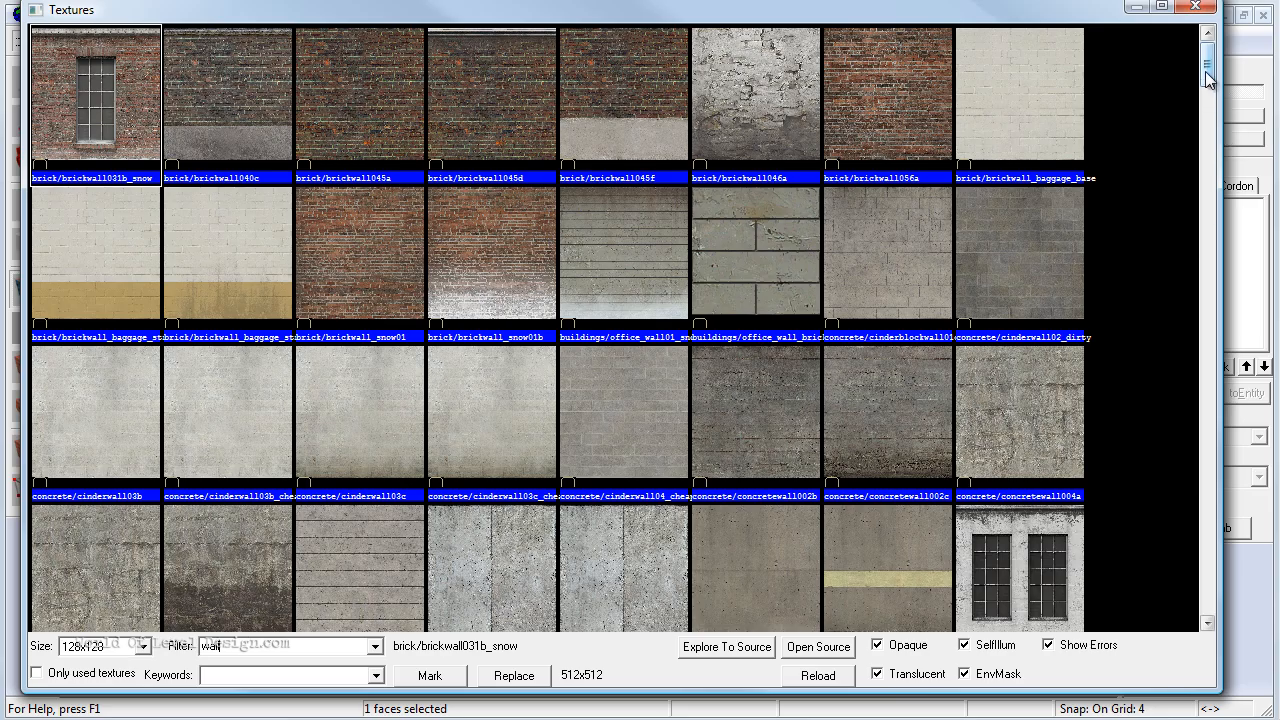
scroll(down, 3)
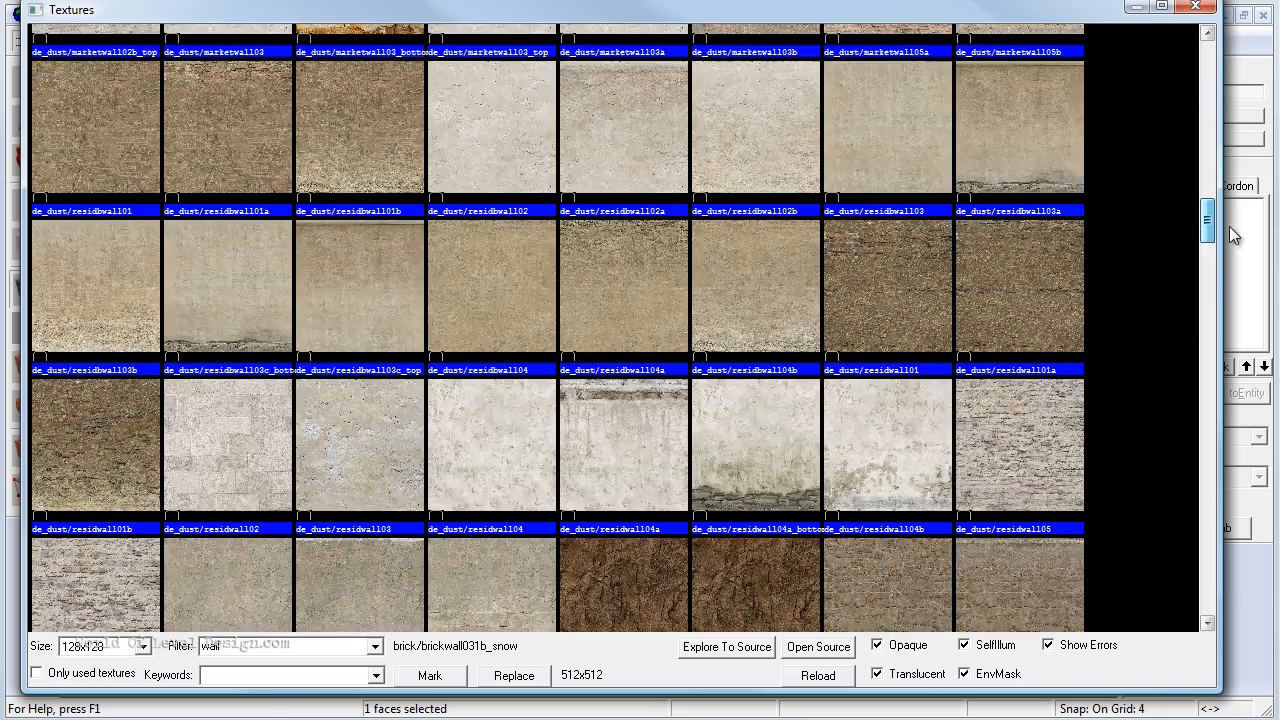
scroll(down, 3)
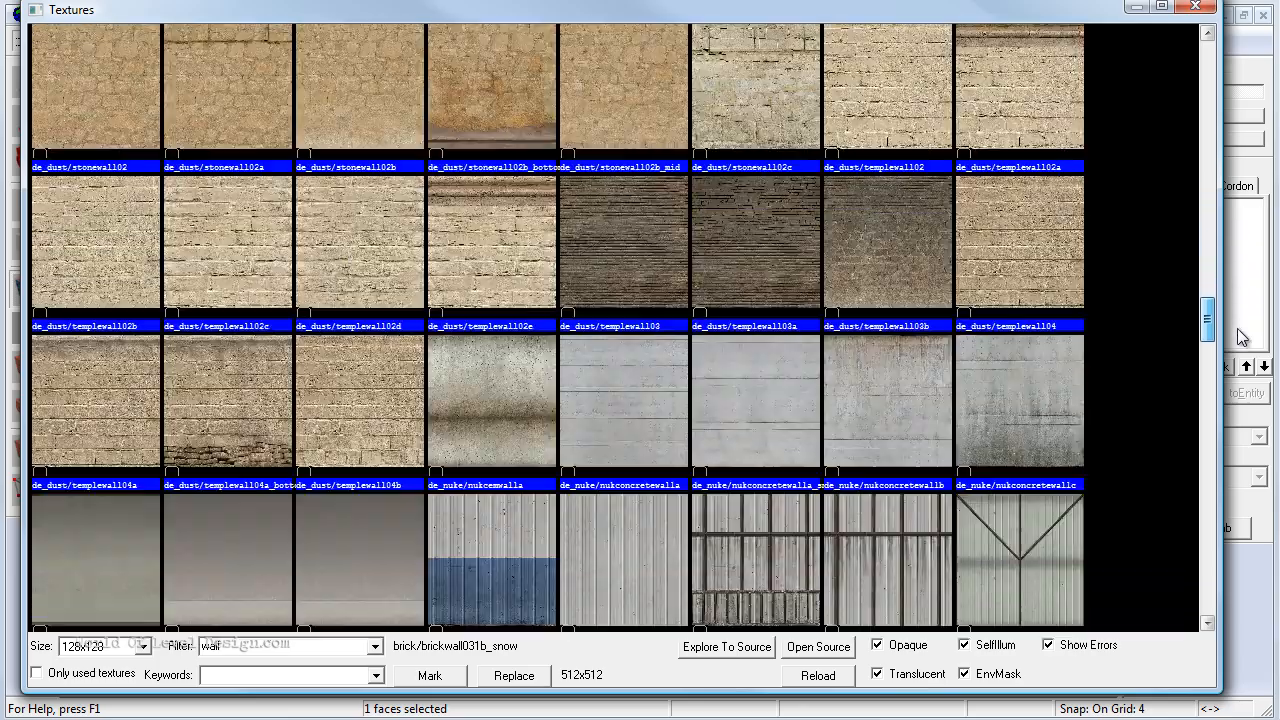
scroll(down, 3)
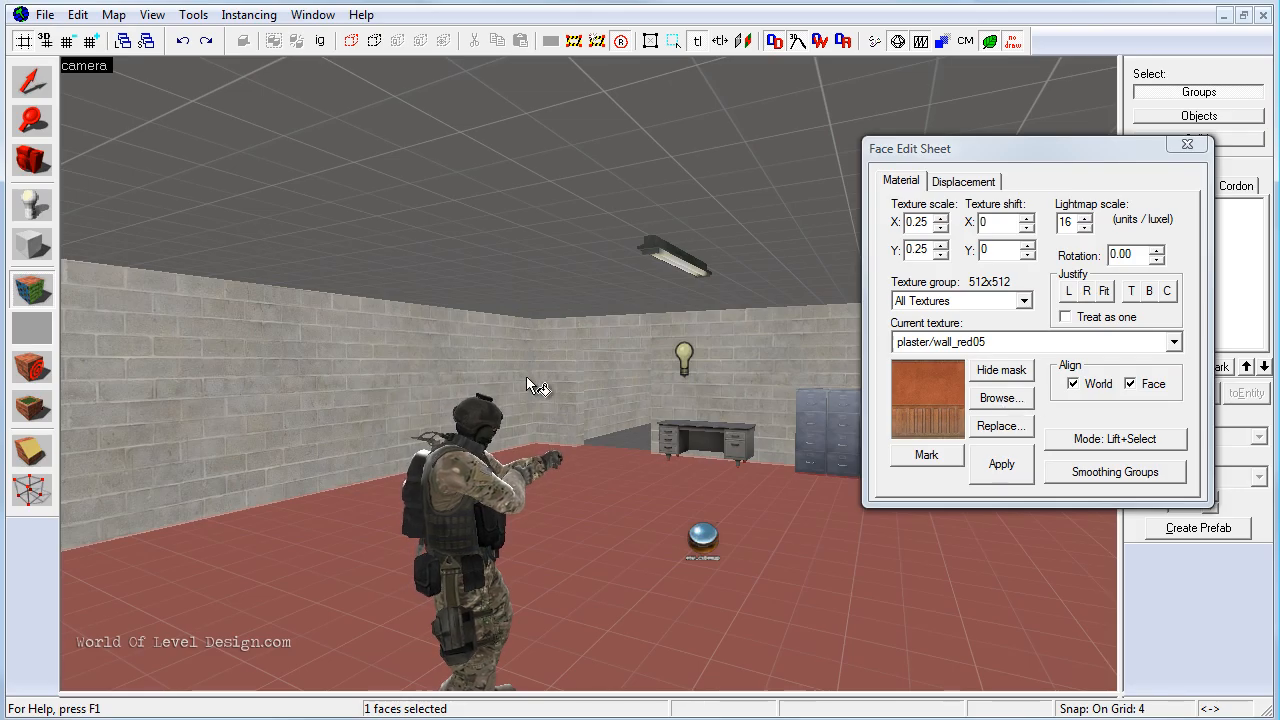
mouse_move(400, 330)
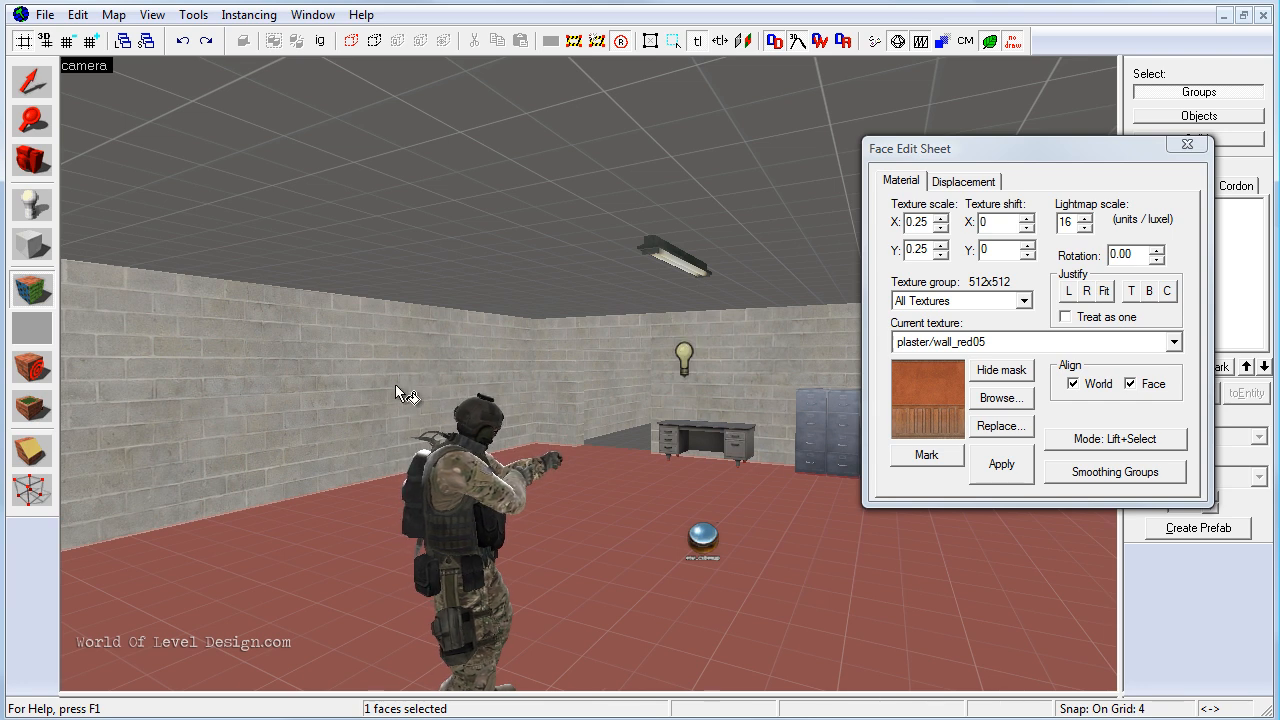
Apply the red plaster wall_red05 texture to a wall face in the 3D view.
right_click(404, 390)
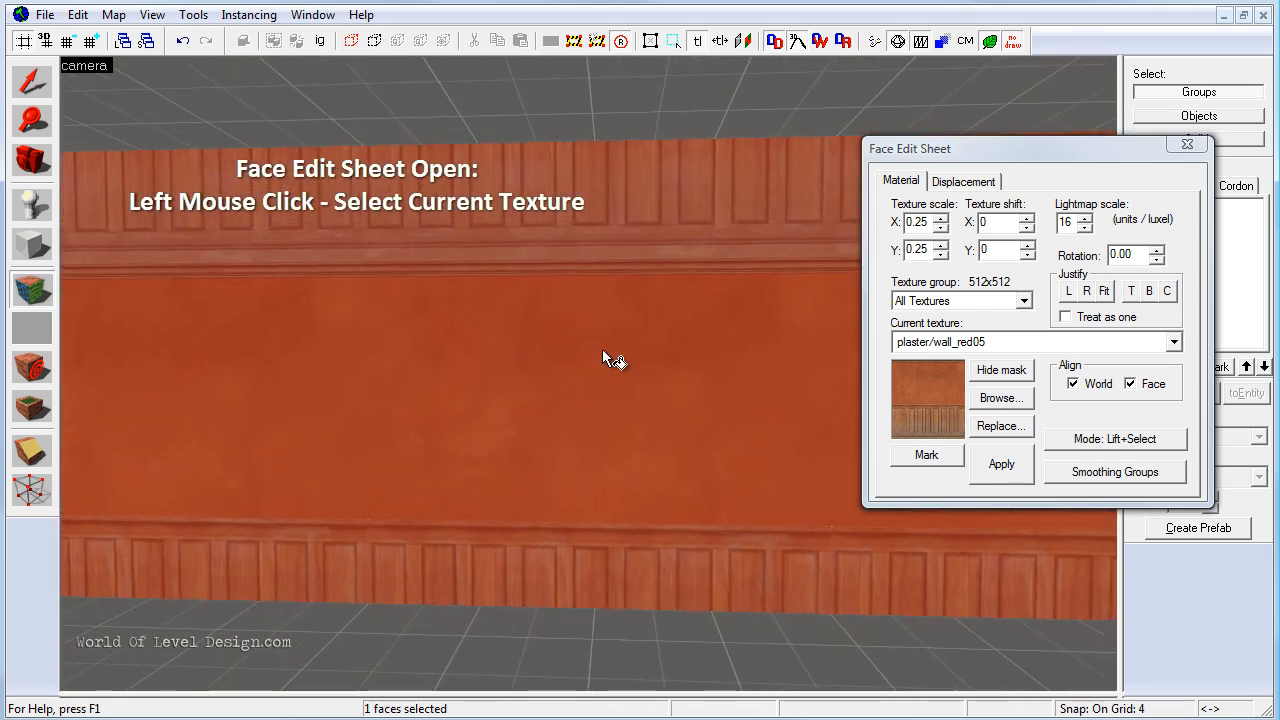
mouse_move(736, 360)
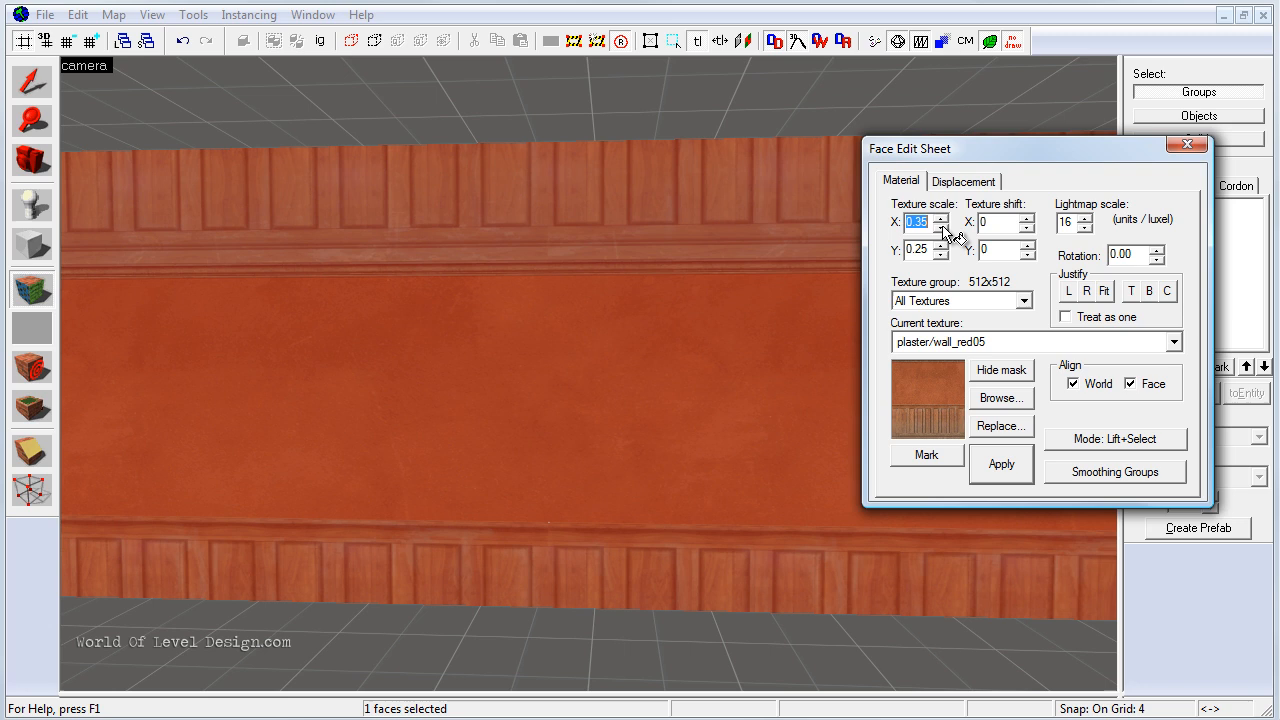
Set the wall texture's vertical shift to 128 so the wainscot sits at the floor line.
click(940, 226)
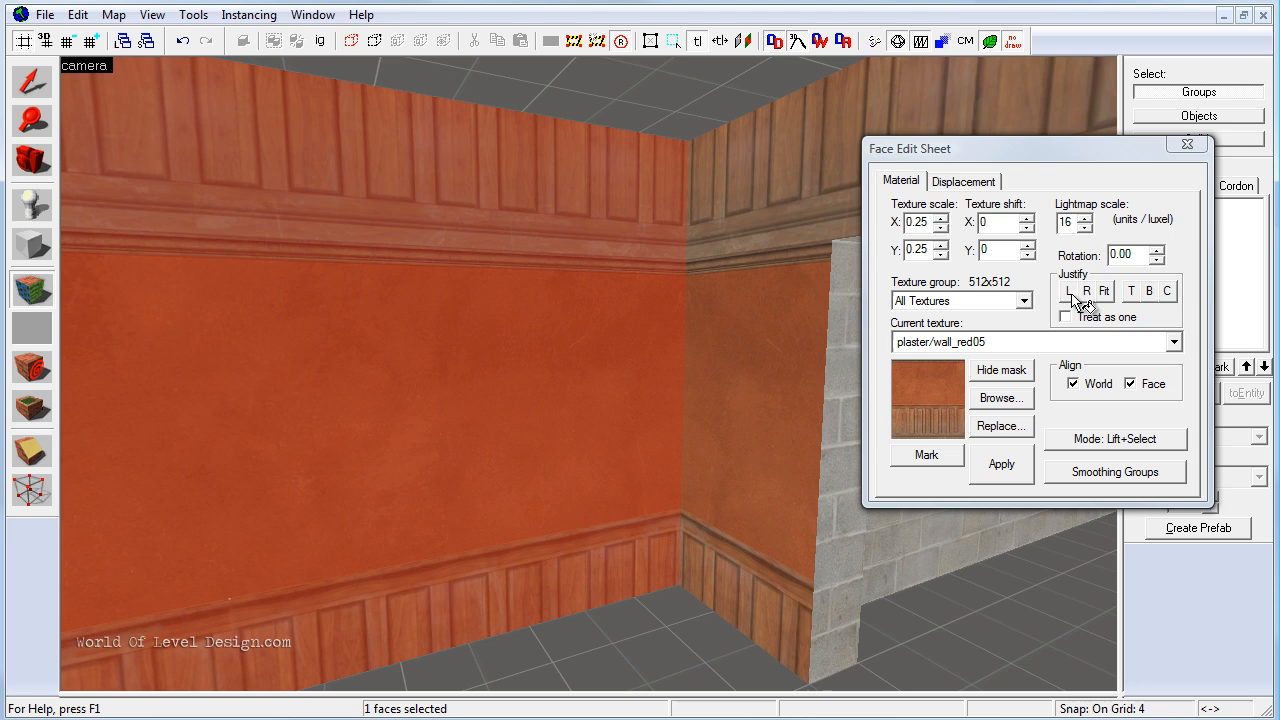
click(1104, 292)
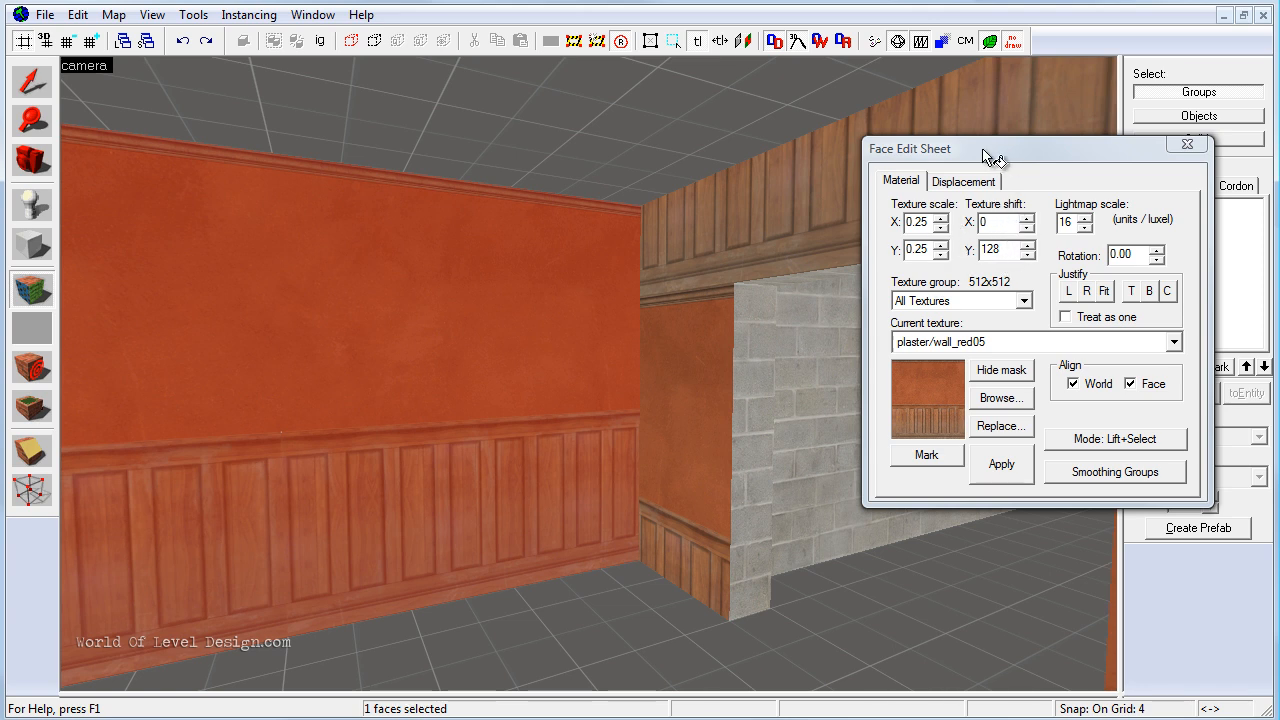
mouse_move(582, 386)
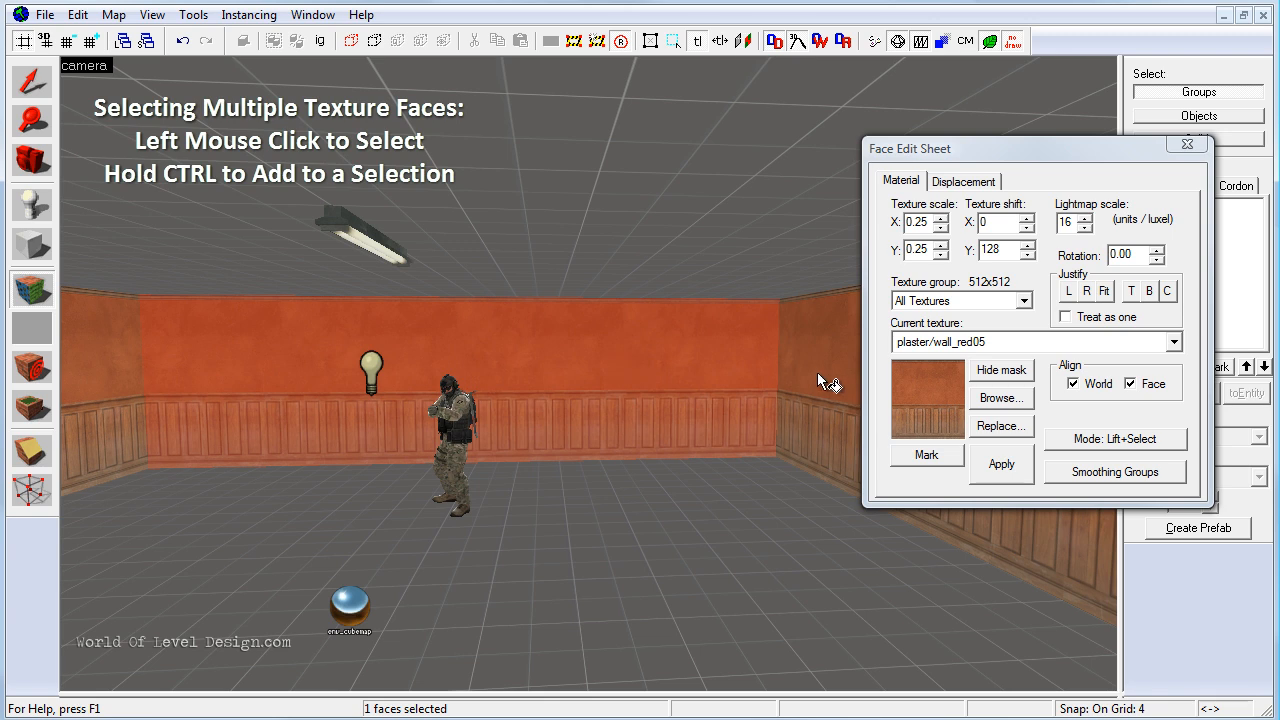
Add another wall face to the selection so it takes the same wainscot settings.
click(824, 370)
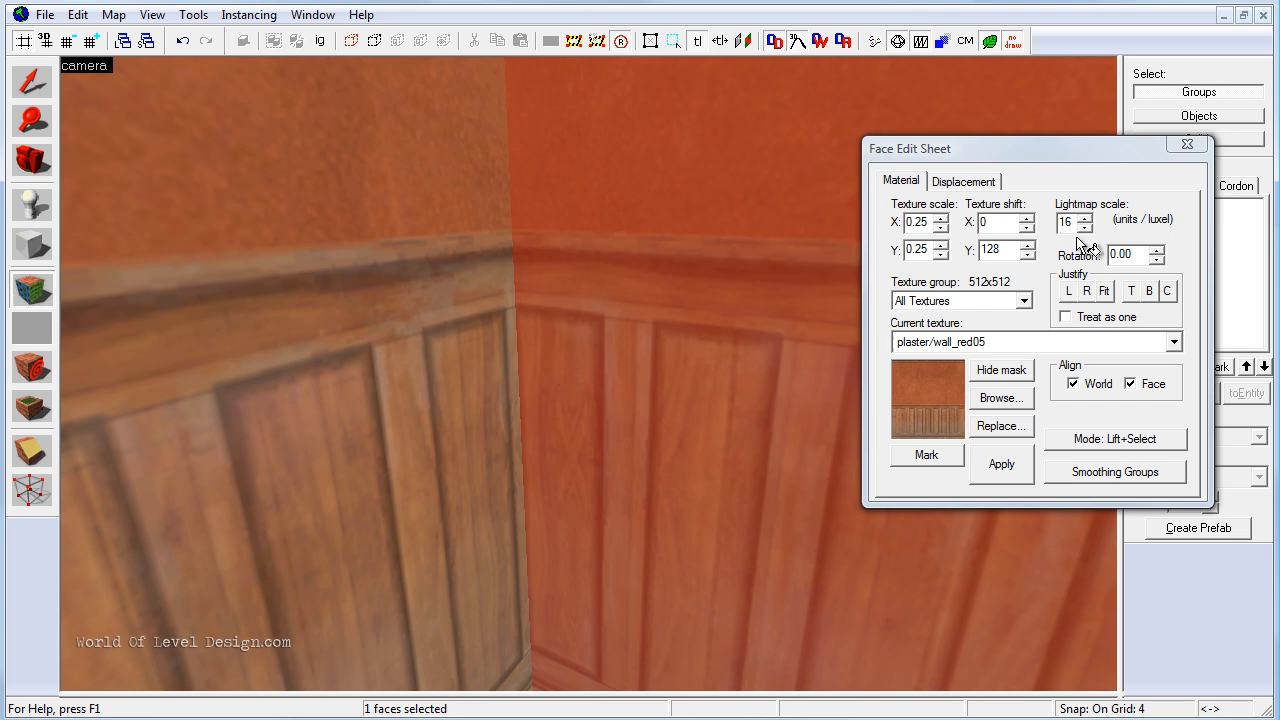
mouse_move(1036, 224)
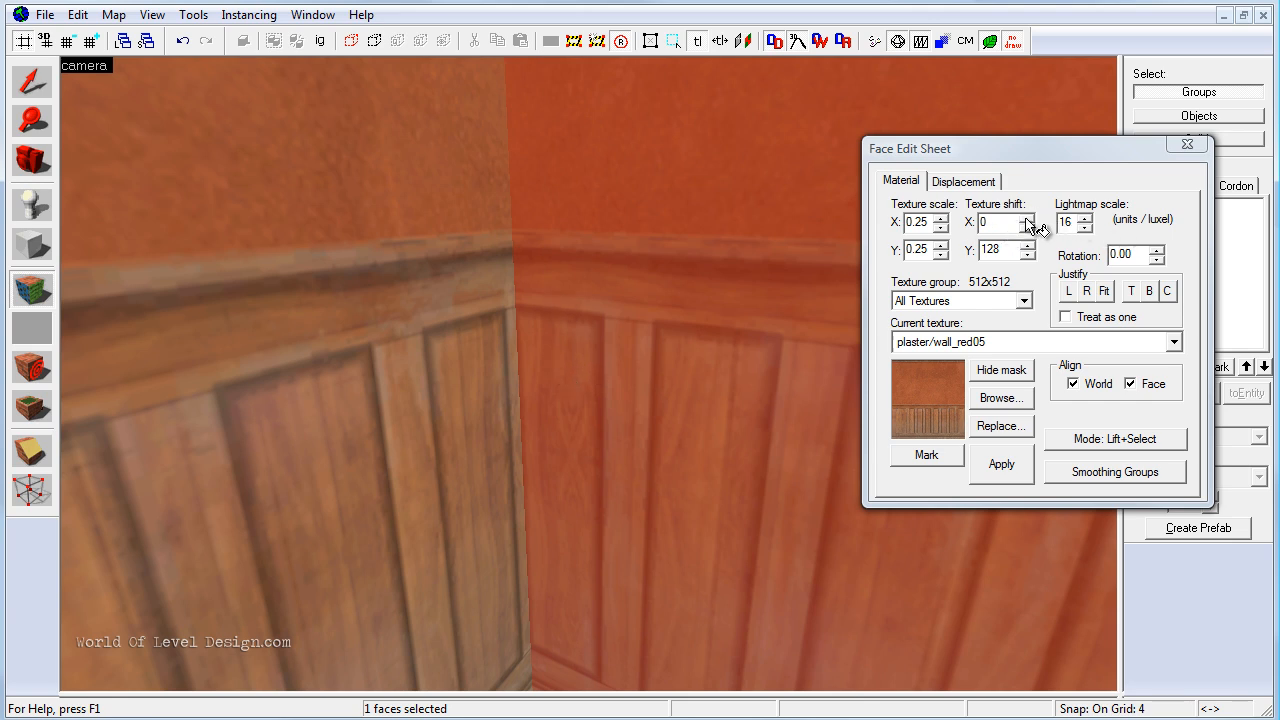
Shift the texture -9 horizontally so the wainscot panels line up at the corner.
click(1026, 216)
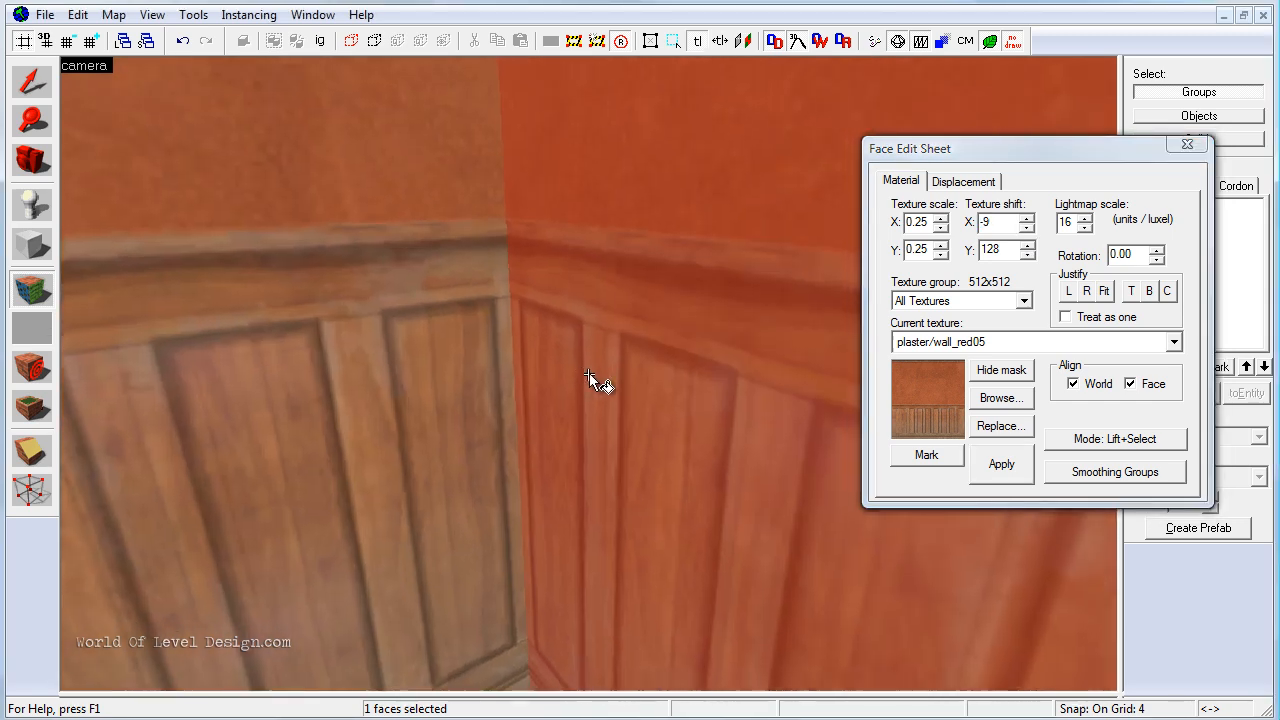
click(1028, 222)
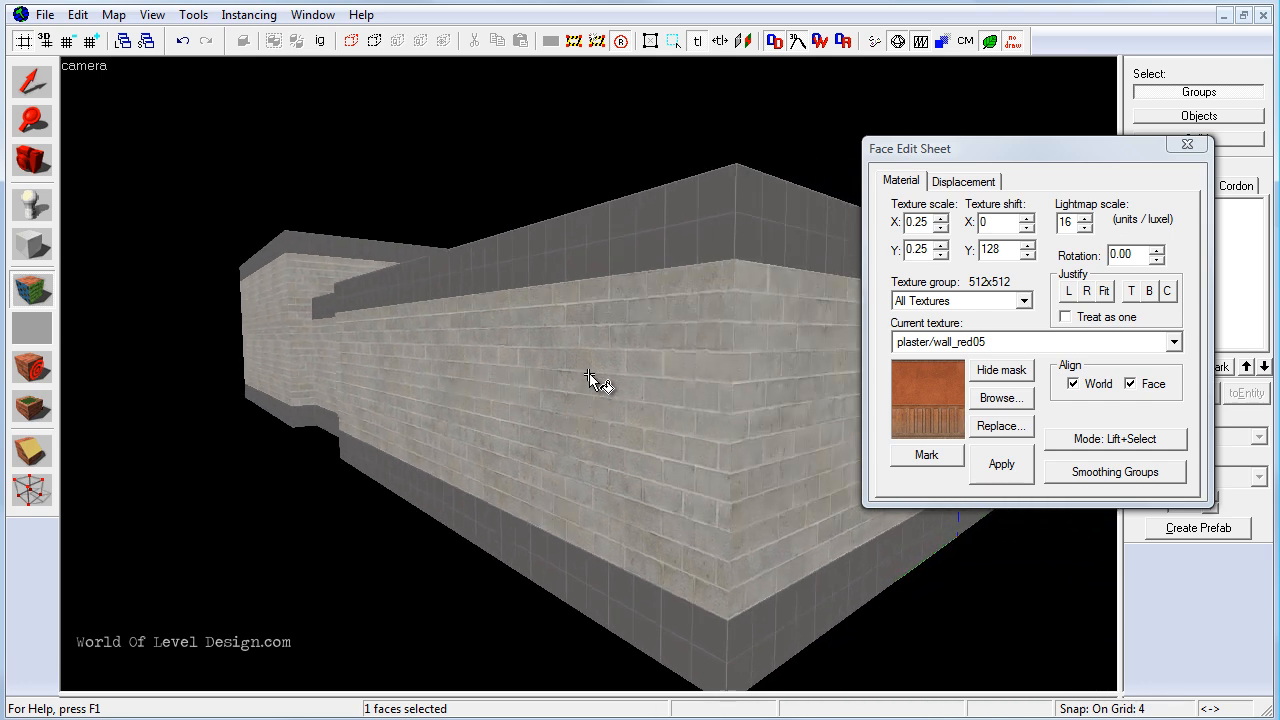
mouse_move(704, 388)
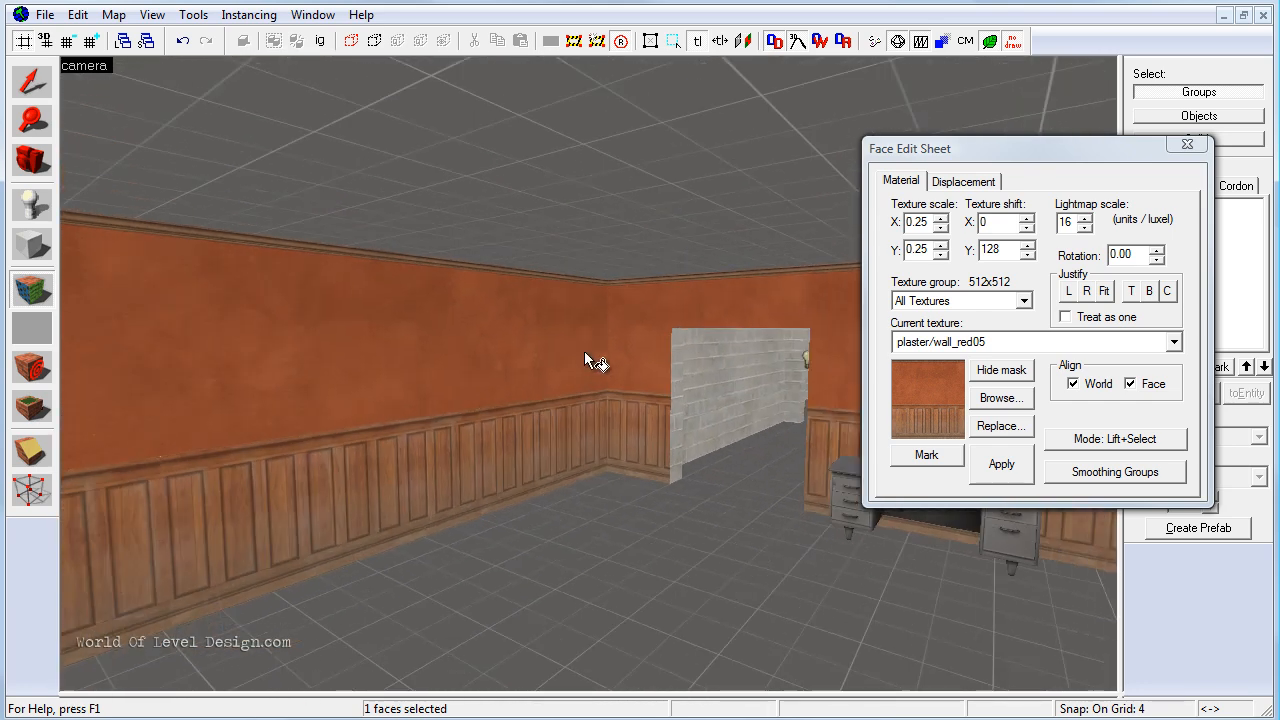
mouse_move(390, 396)
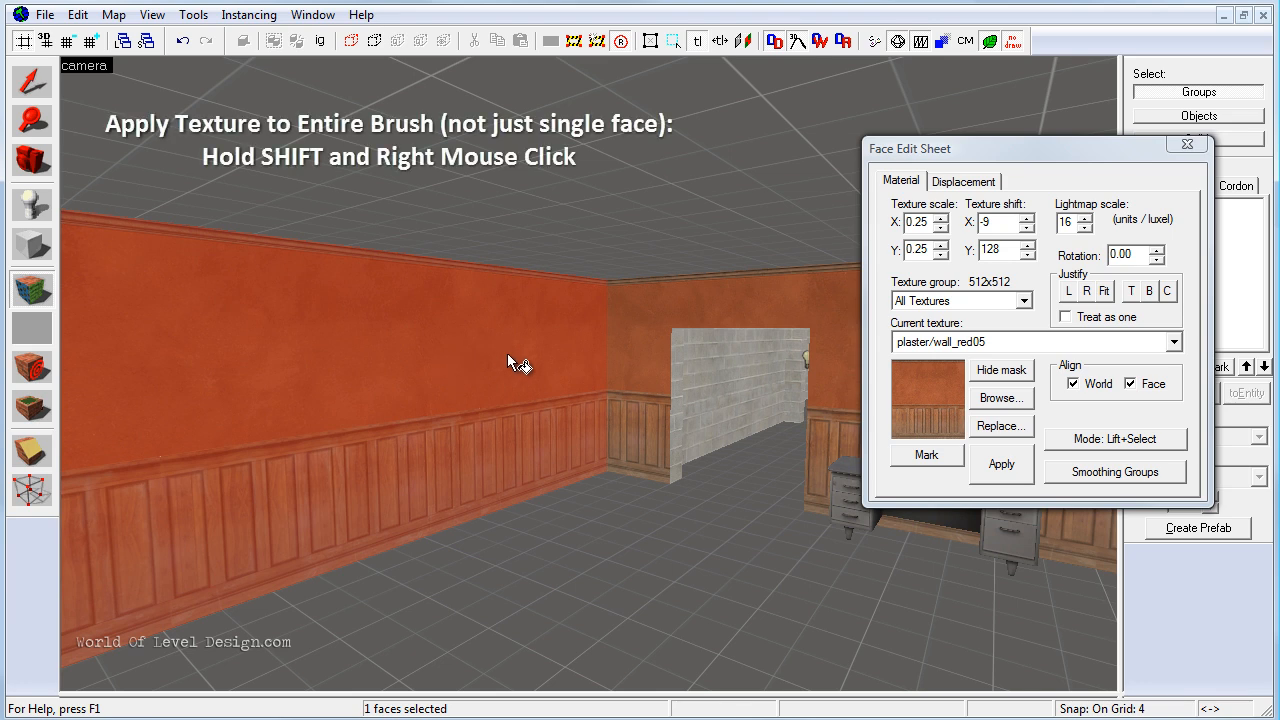
mouse_move(518, 420)
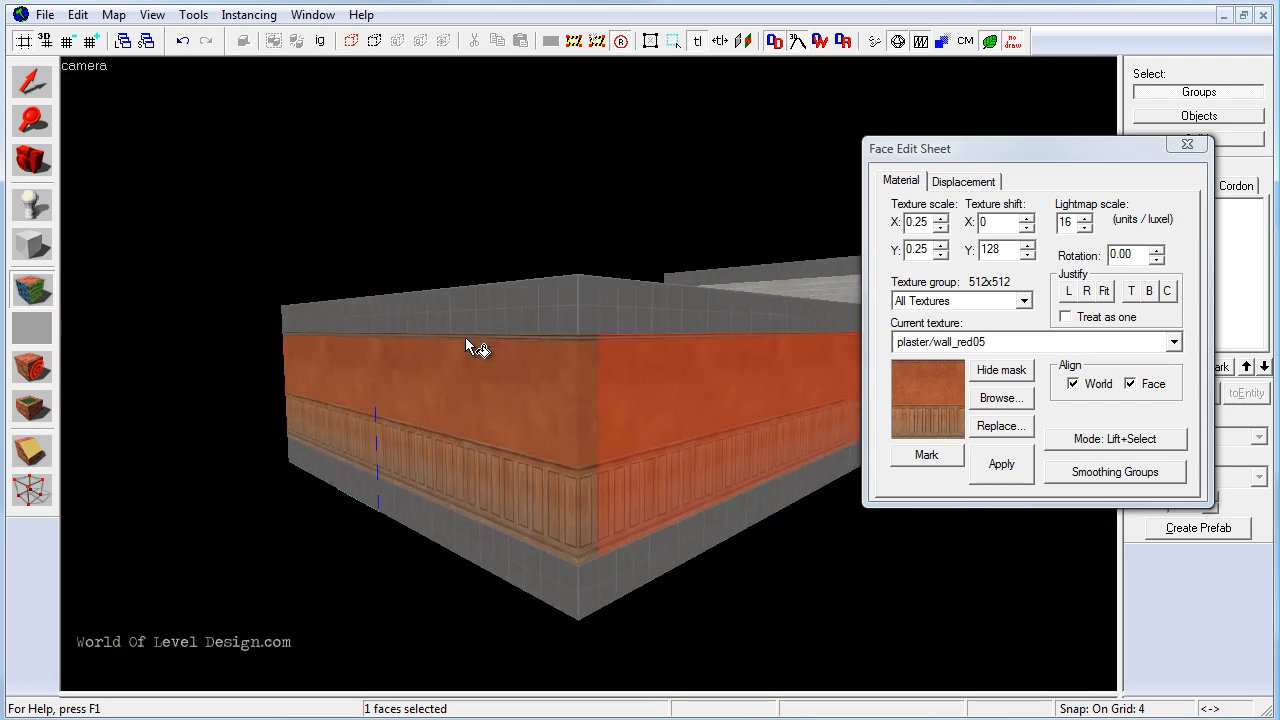
mouse_move(548, 336)
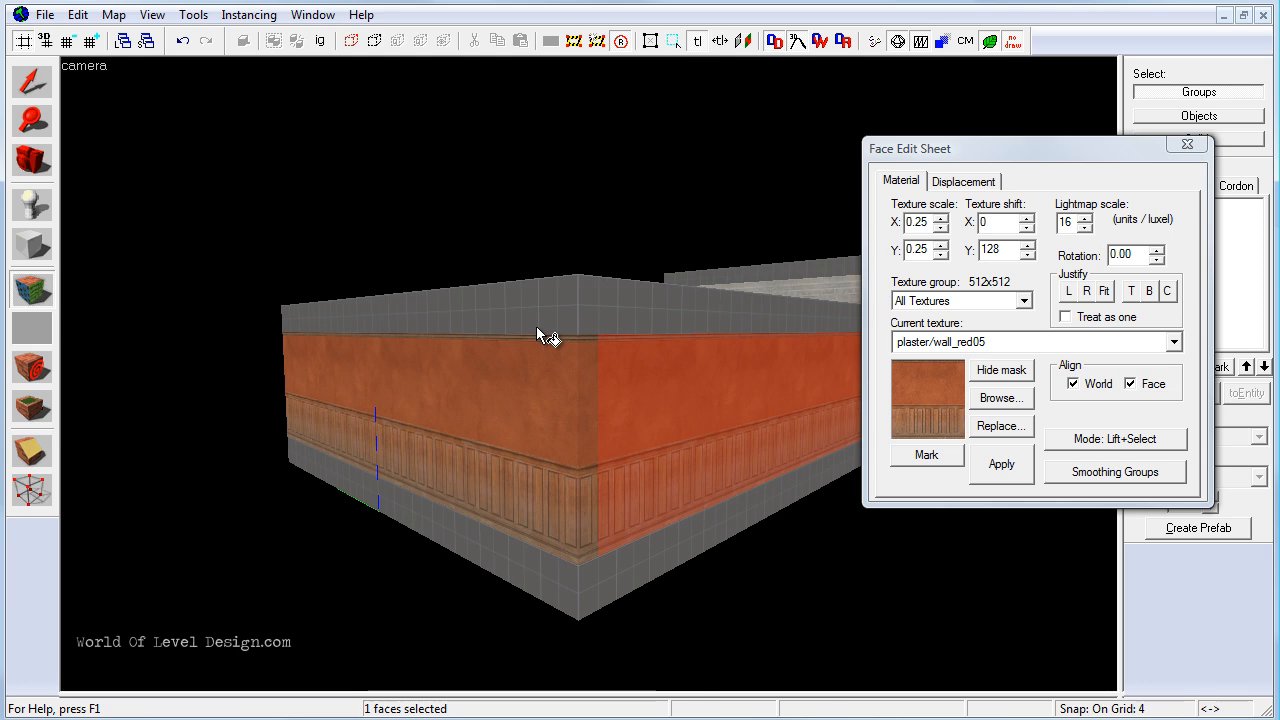
mouse_move(670, 442)
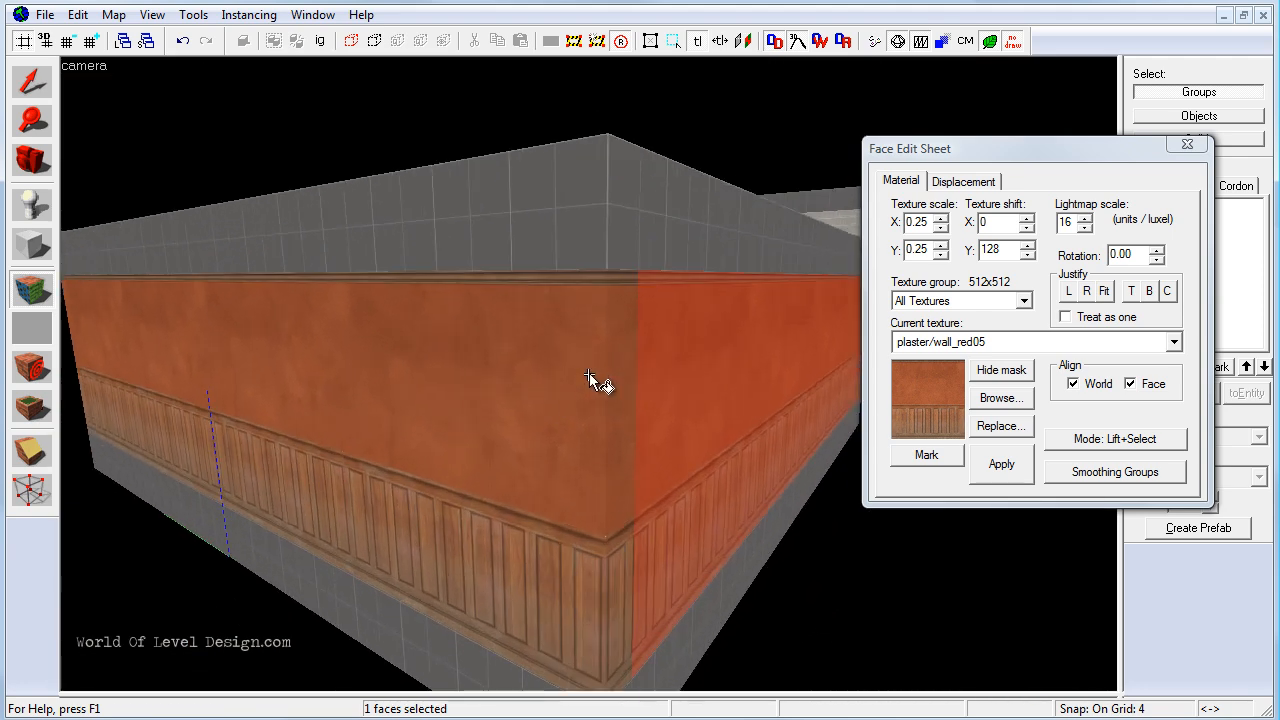
Select an unseen outer face of the wall brush from outside the room.
click(1000, 398)
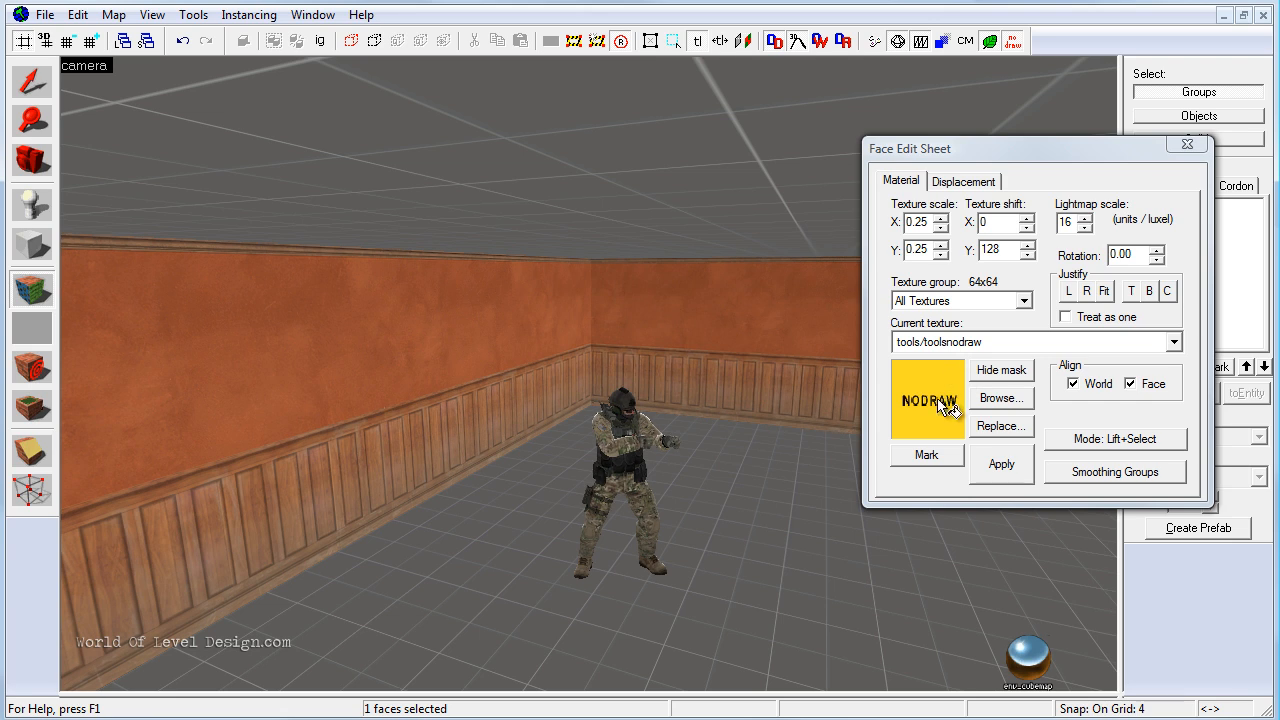
mouse_move(488, 376)
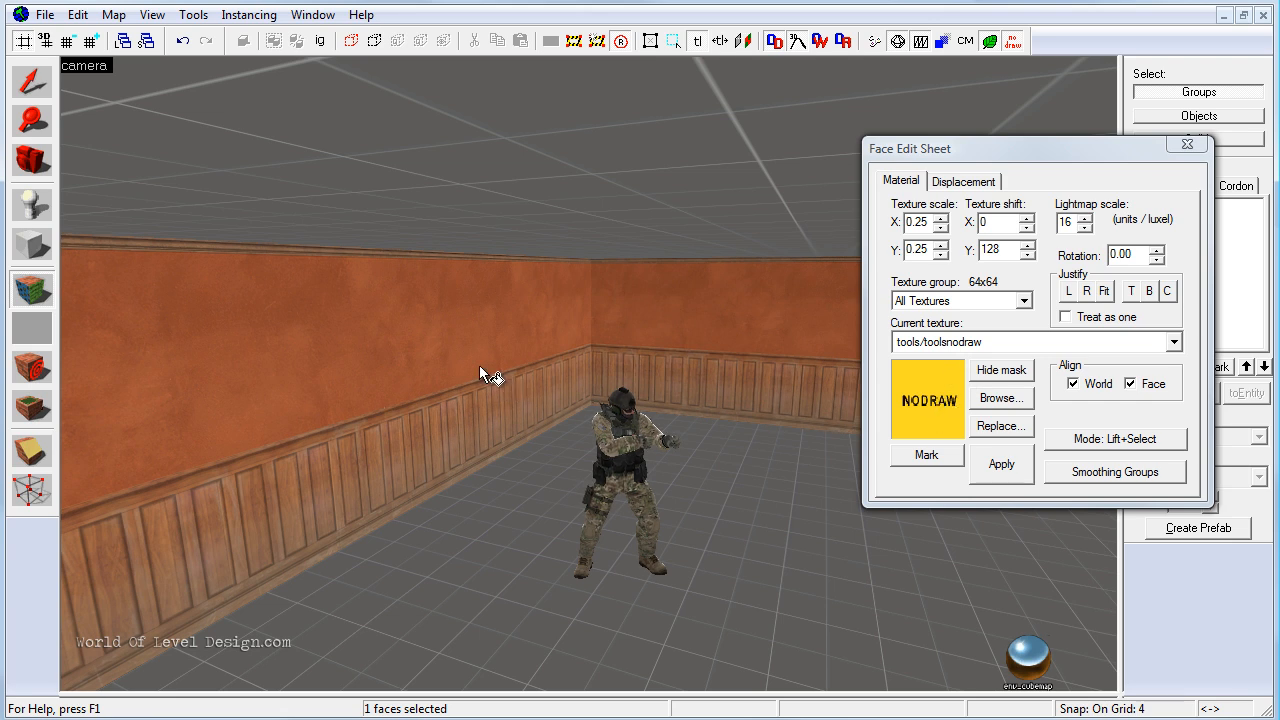
Cover the unseen outer wall face with tools/toolsnodraw, leaving the interior red plaster.
click(1000, 464)
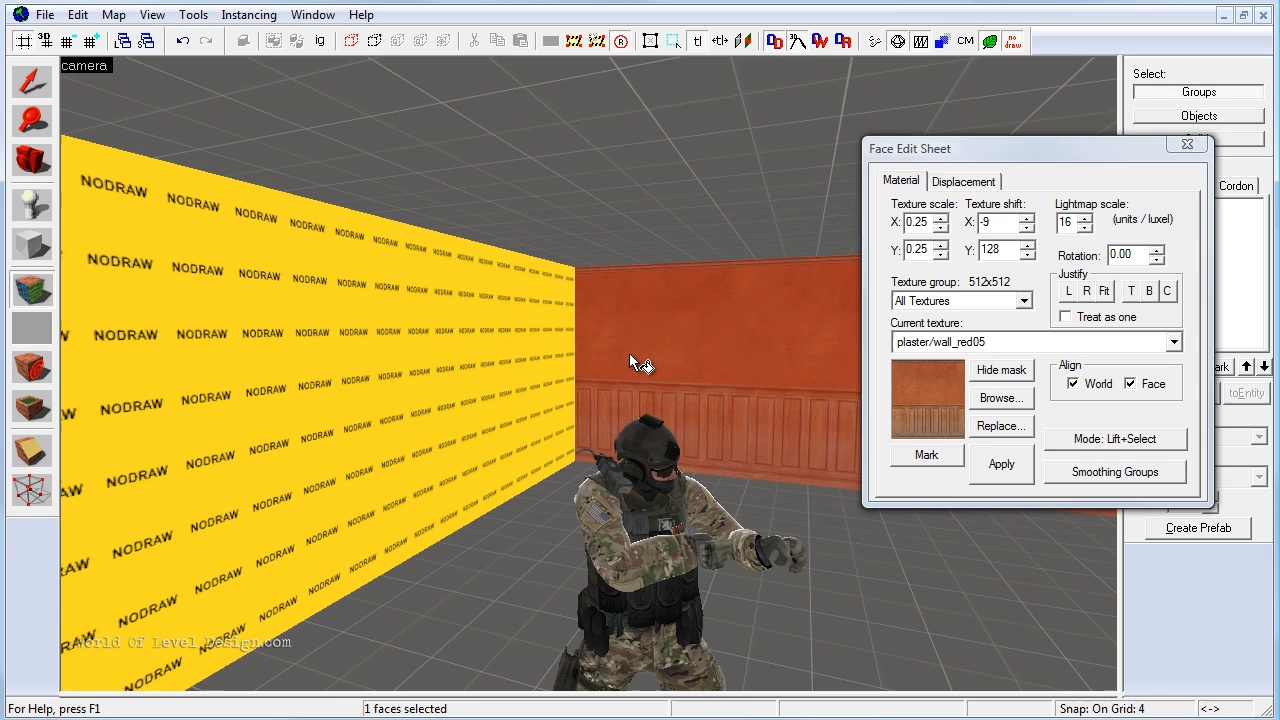
mouse_move(870, 364)
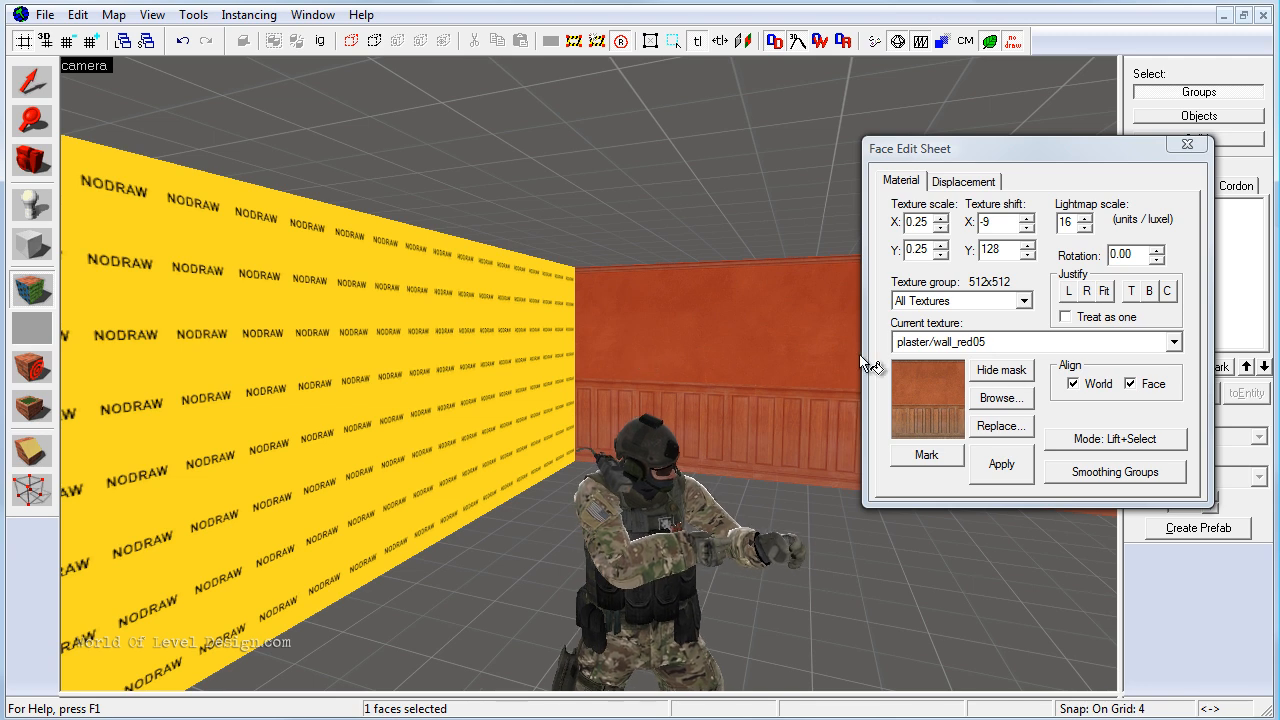
mouse_move(364, 408)
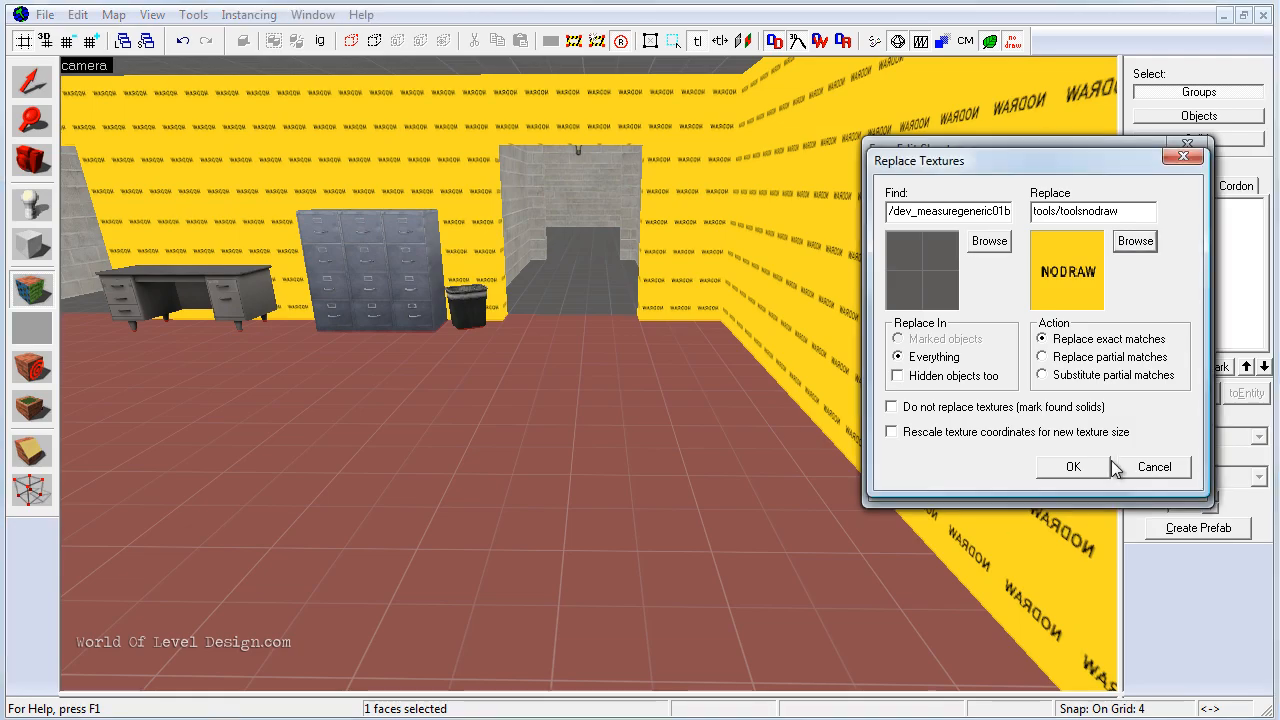
Replace dev_measuregeneric01b and concrete/cinderwall04_cheap with tools/toolsnodraw across the whole map.
click(1072, 466)
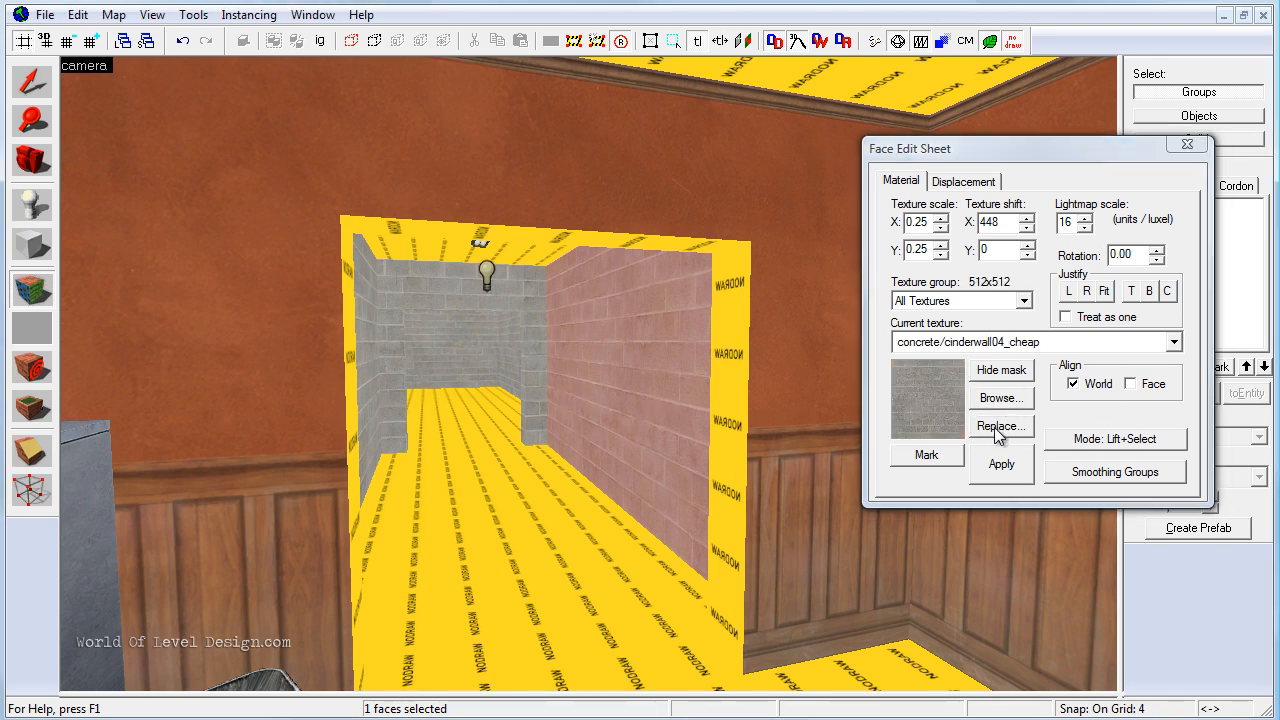
click(1000, 426)
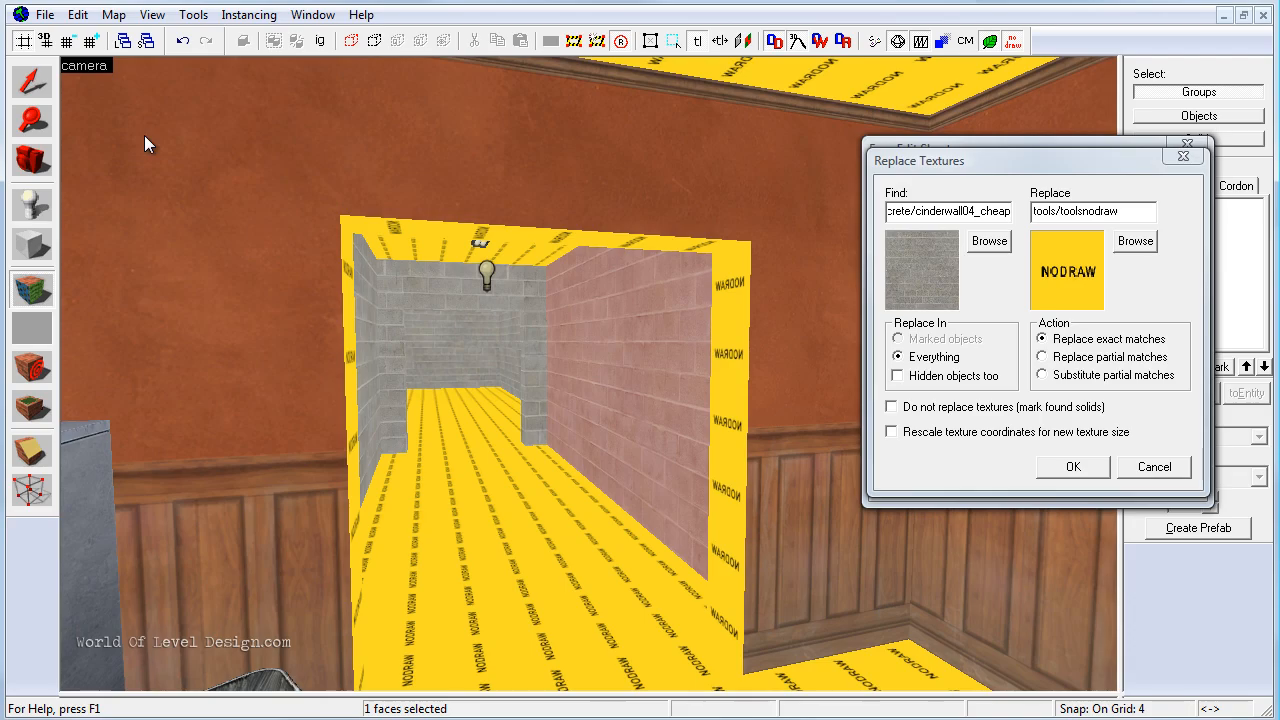
click(1072, 466)
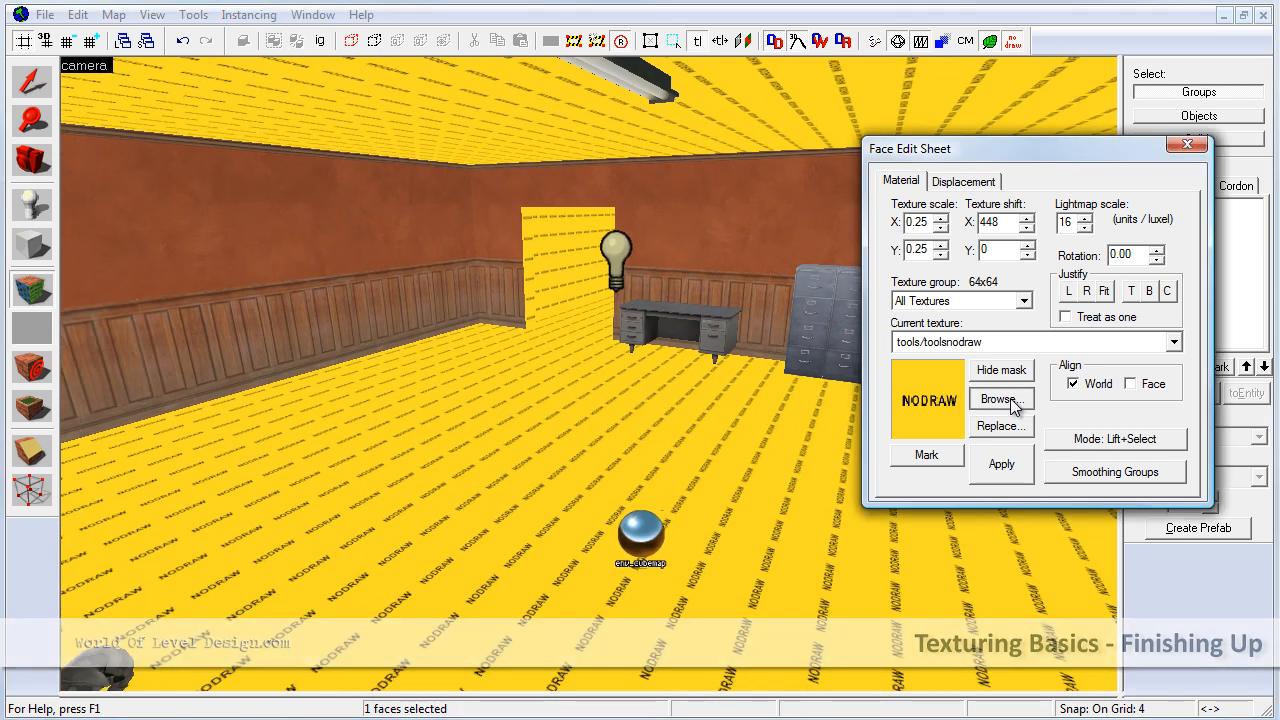
Cover the first room's floor with tile/urban_tilefloor01b and rescale it to 0.35.
click(1000, 398)
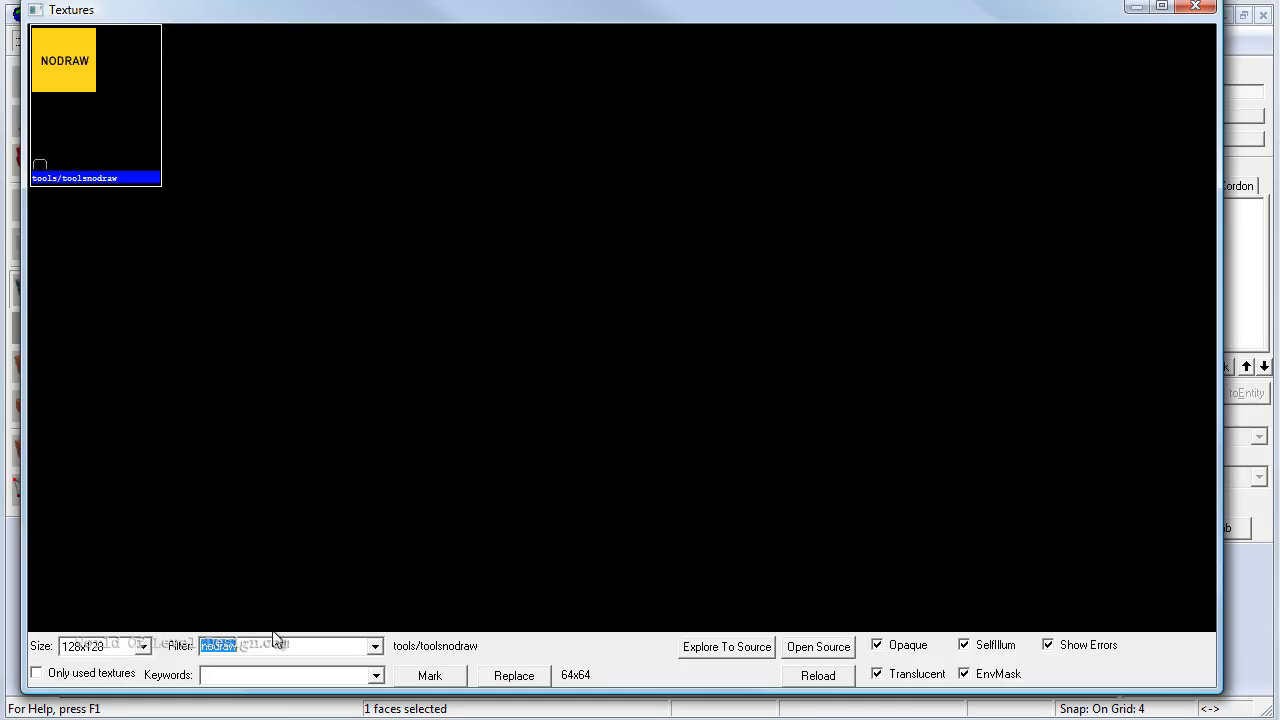
text(floor)
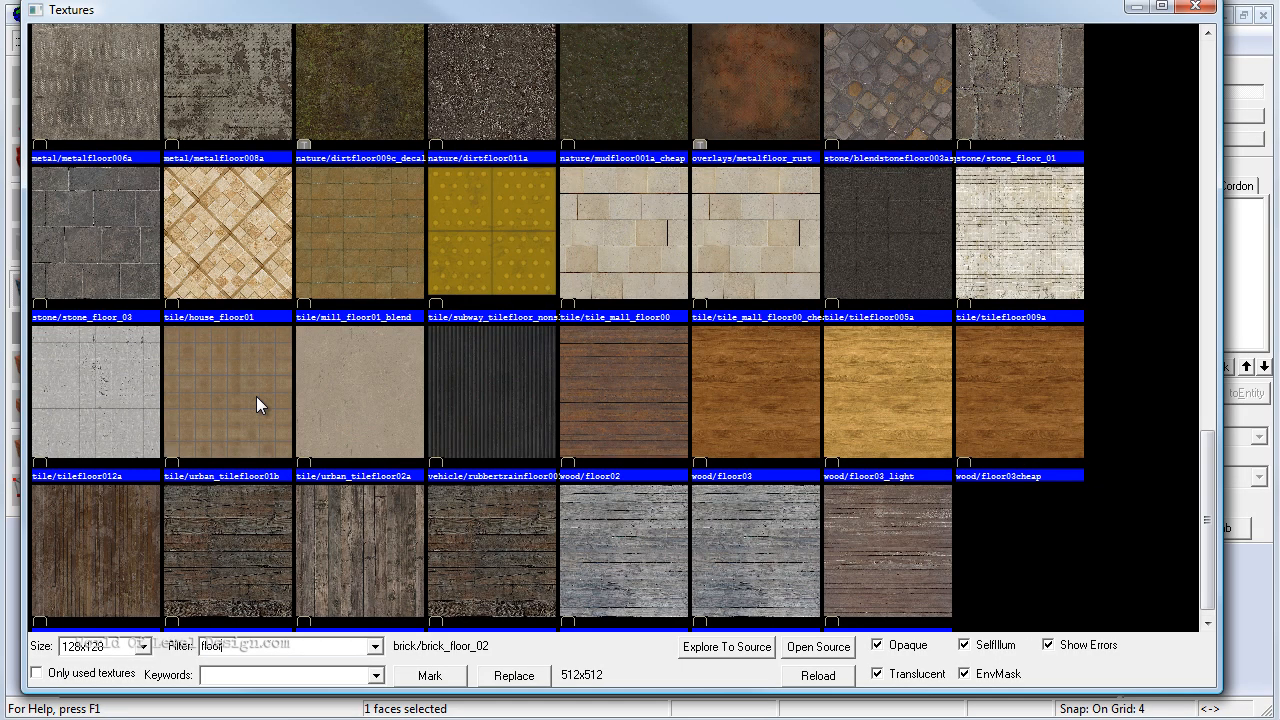
click(228, 390)
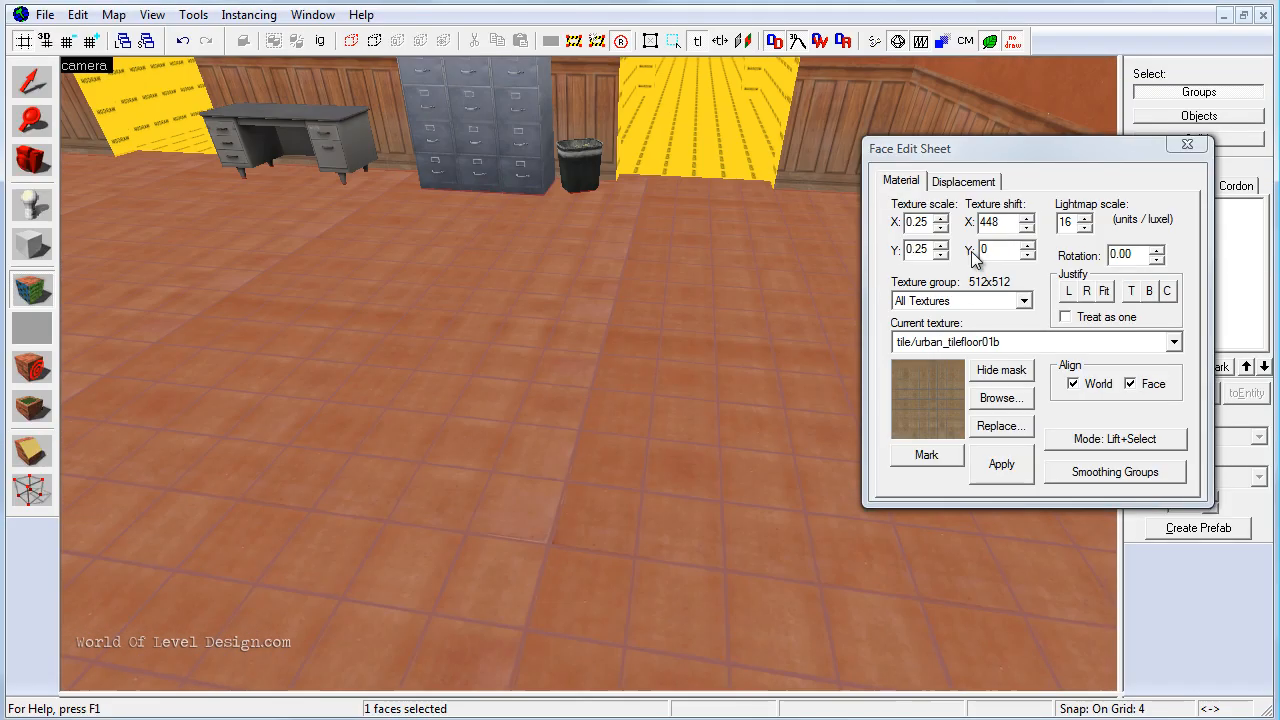
click(918, 222)
text(0.35)
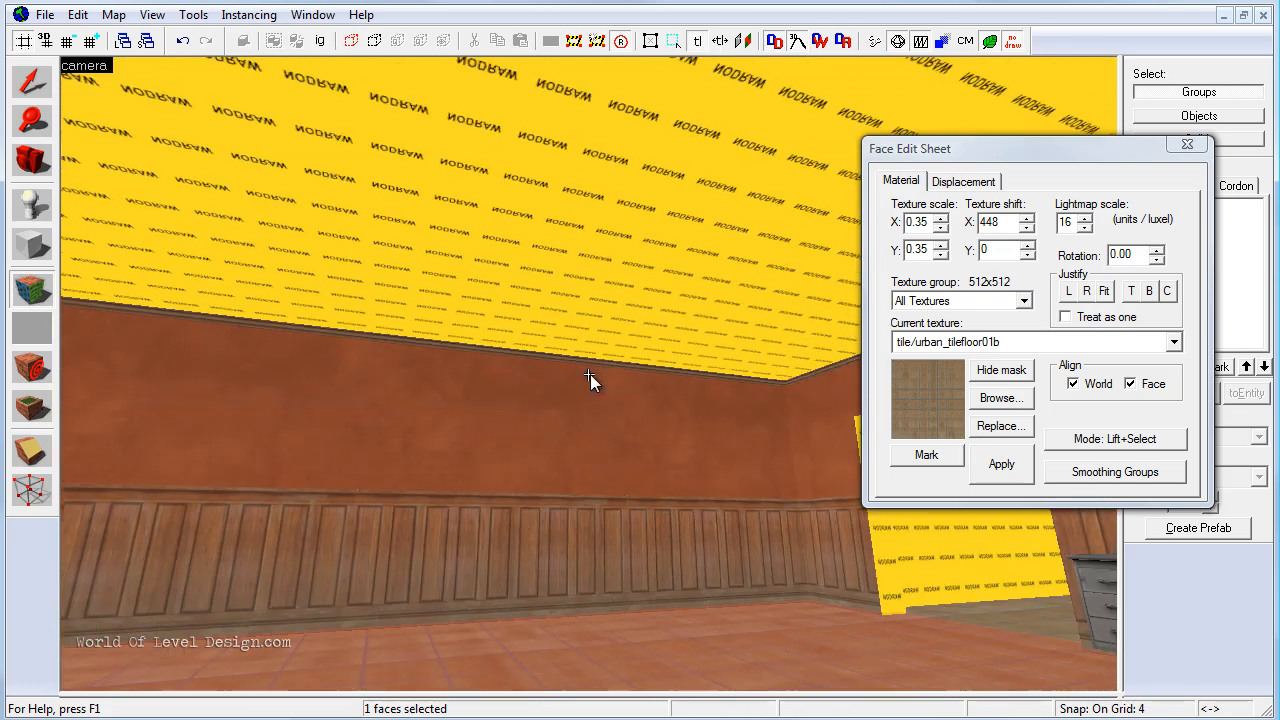
click(1000, 396)
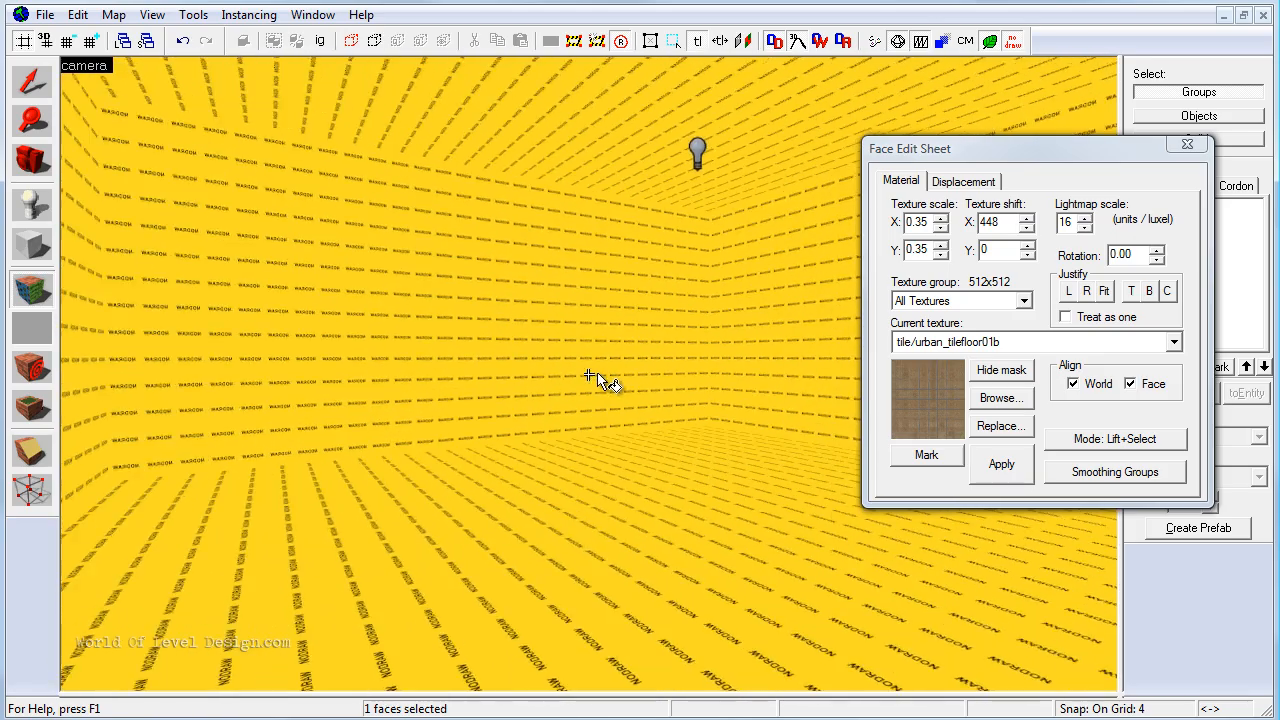
Lay concrete/concretefloor016a on the floor of the all-nodraw room.
click(1000, 398)
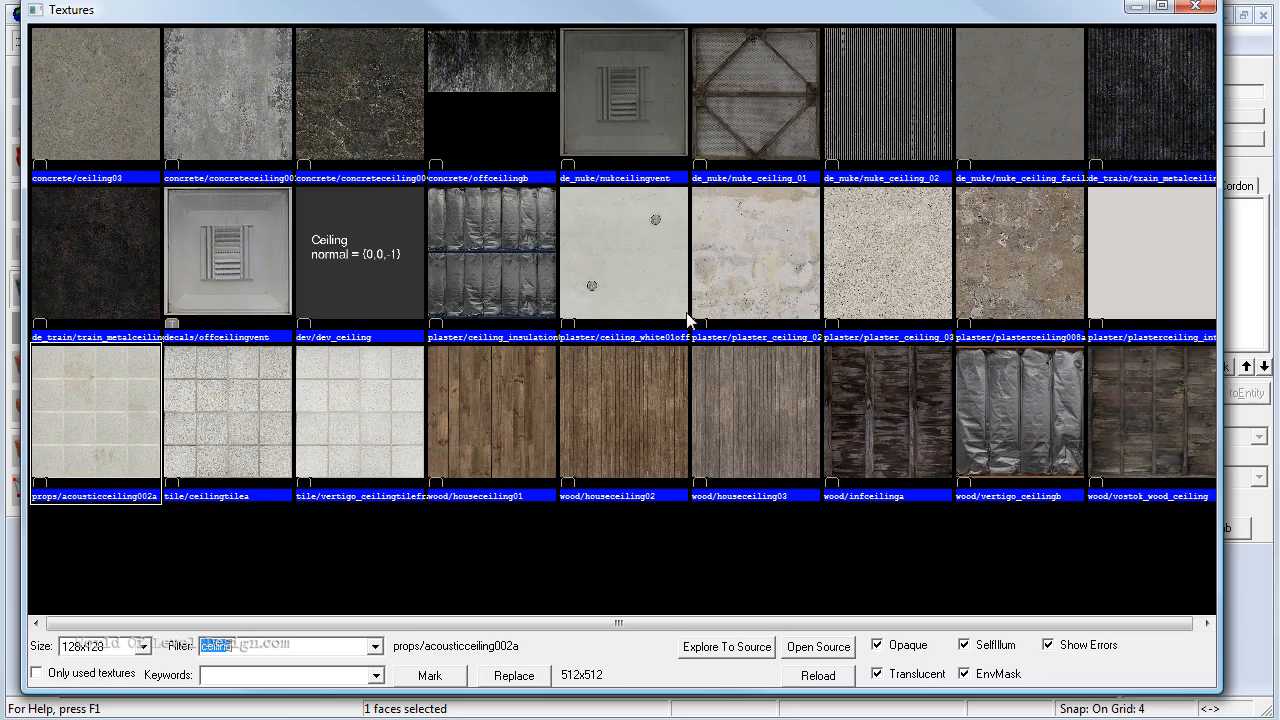
text(floor)
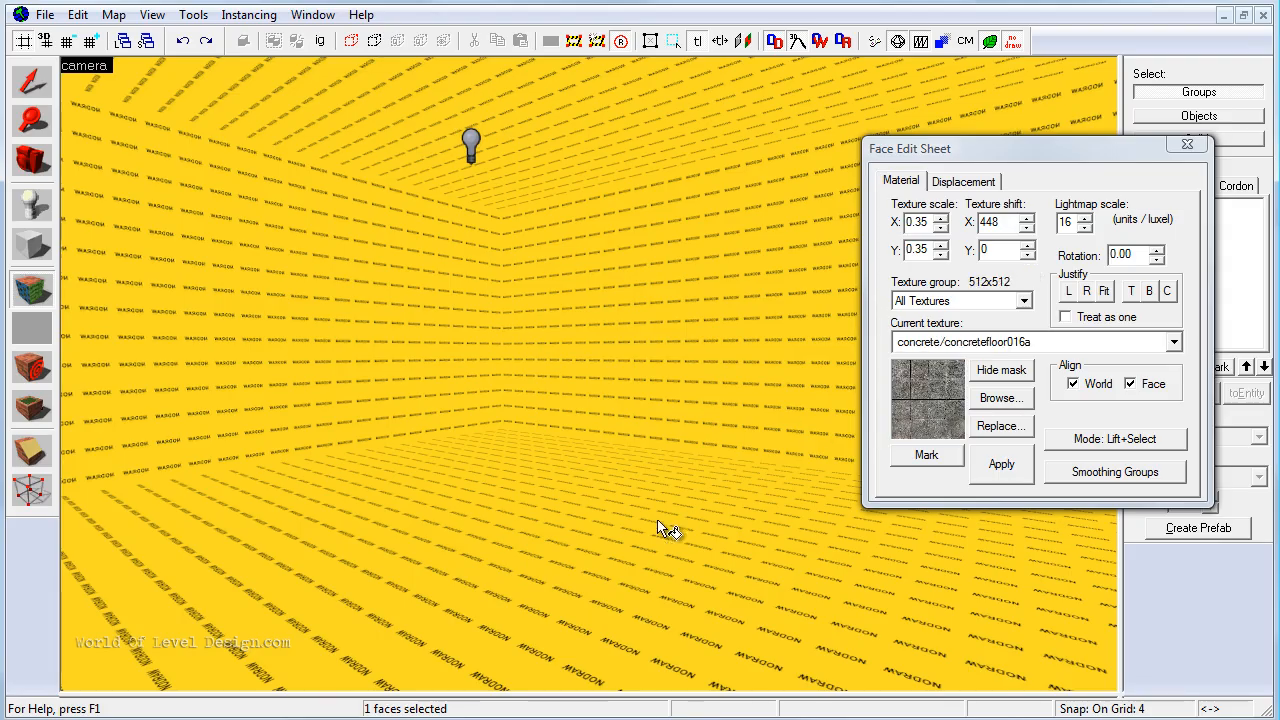
click(1000, 398)
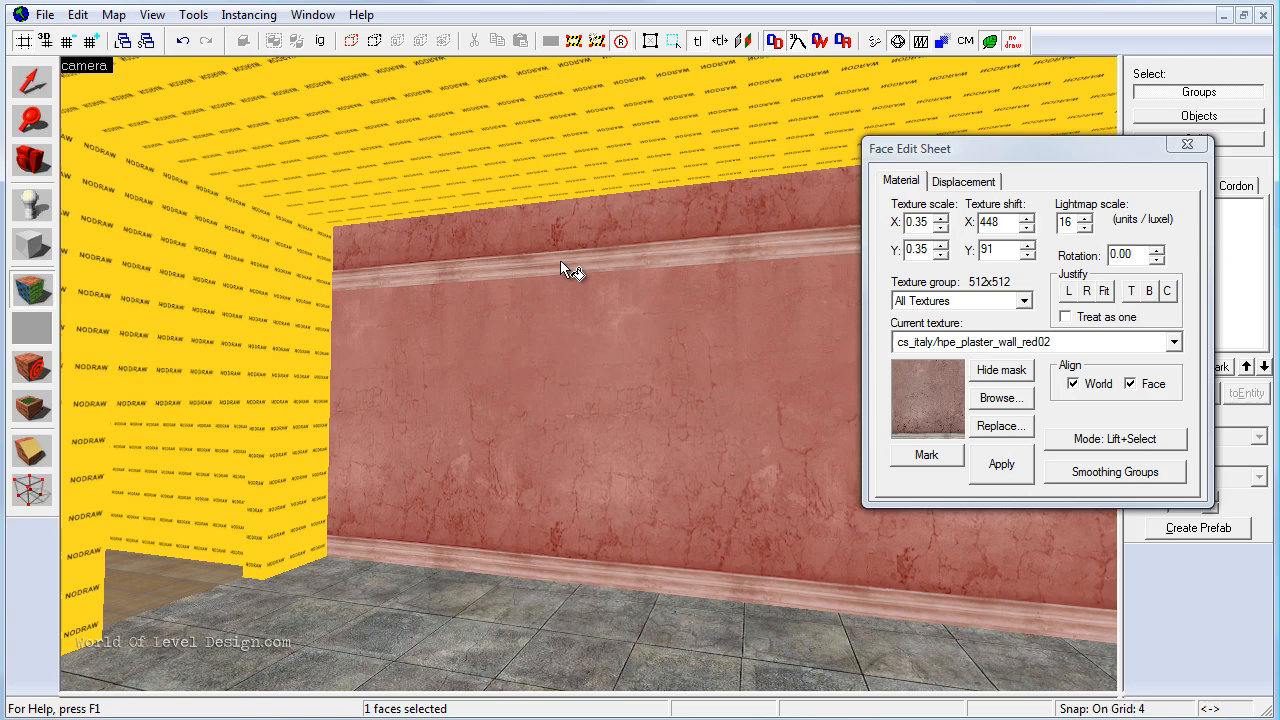
mouse_move(1178, 22)
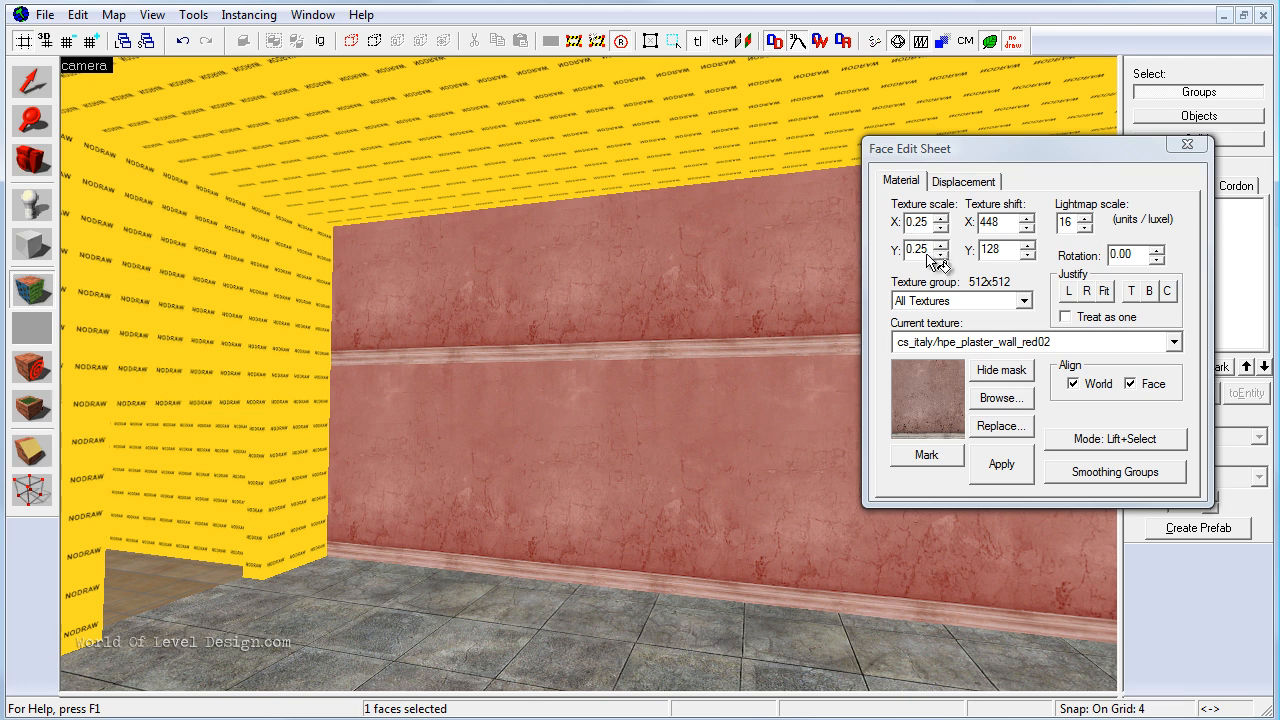
mouse_move(584, 392)
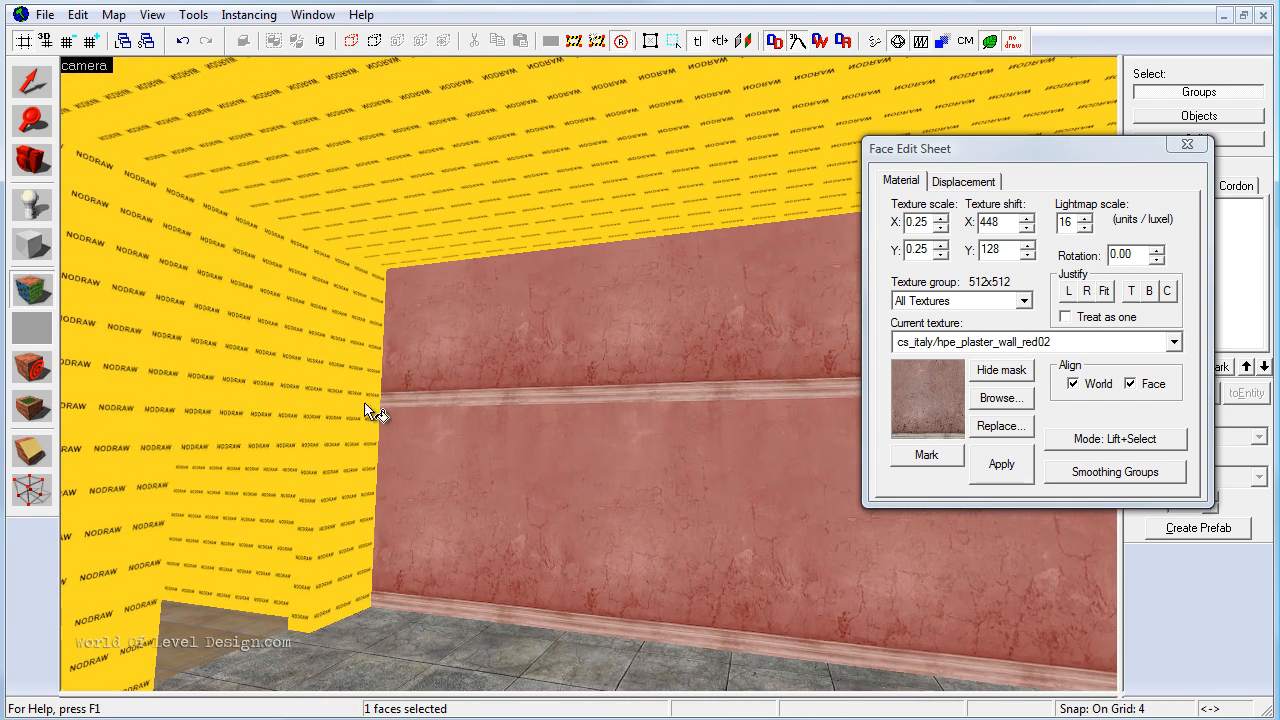
mouse_move(544, 358)
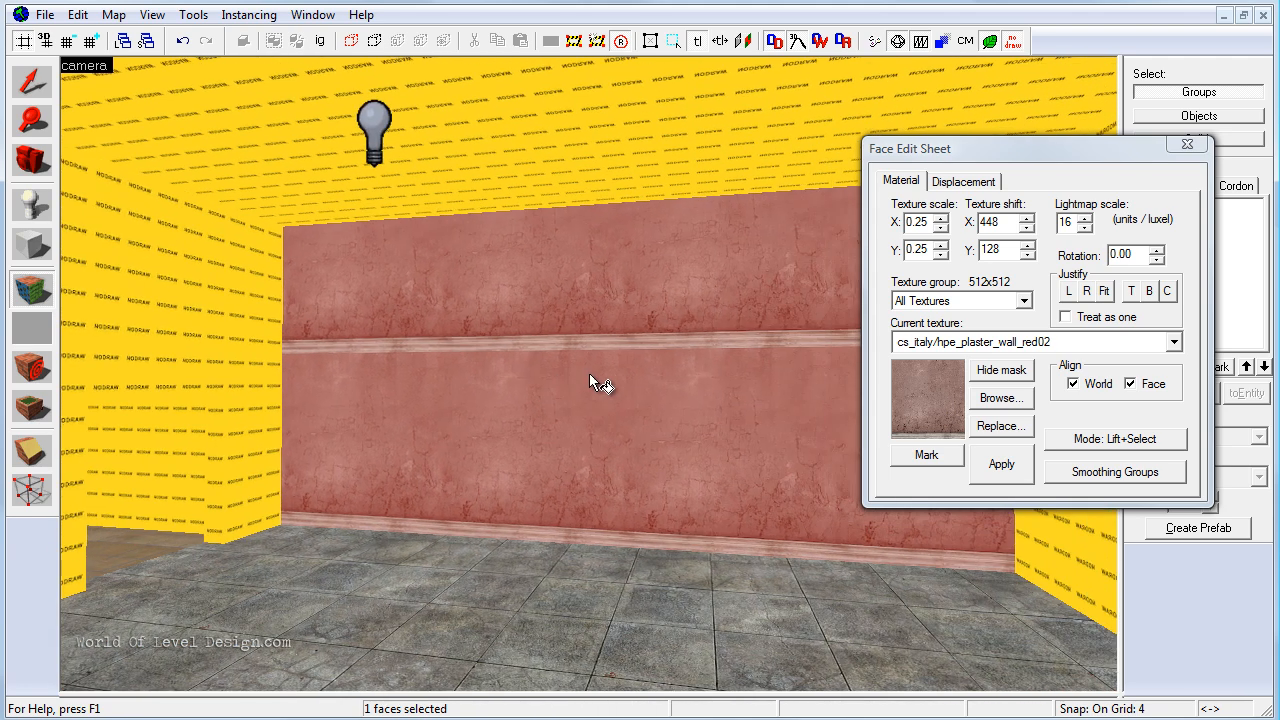
Return to the cs_italy texture library to find another plaster after rescaling the wall to 0.25.
click(1000, 398)
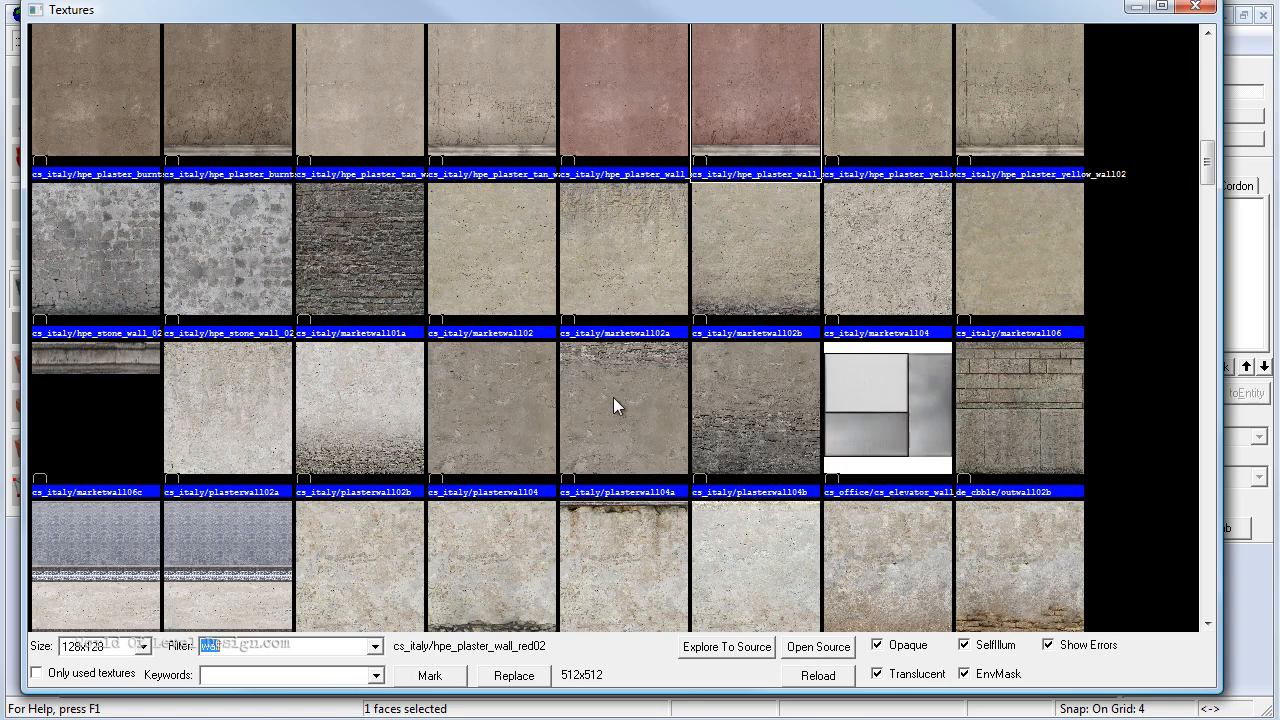
mouse_move(780, 128)
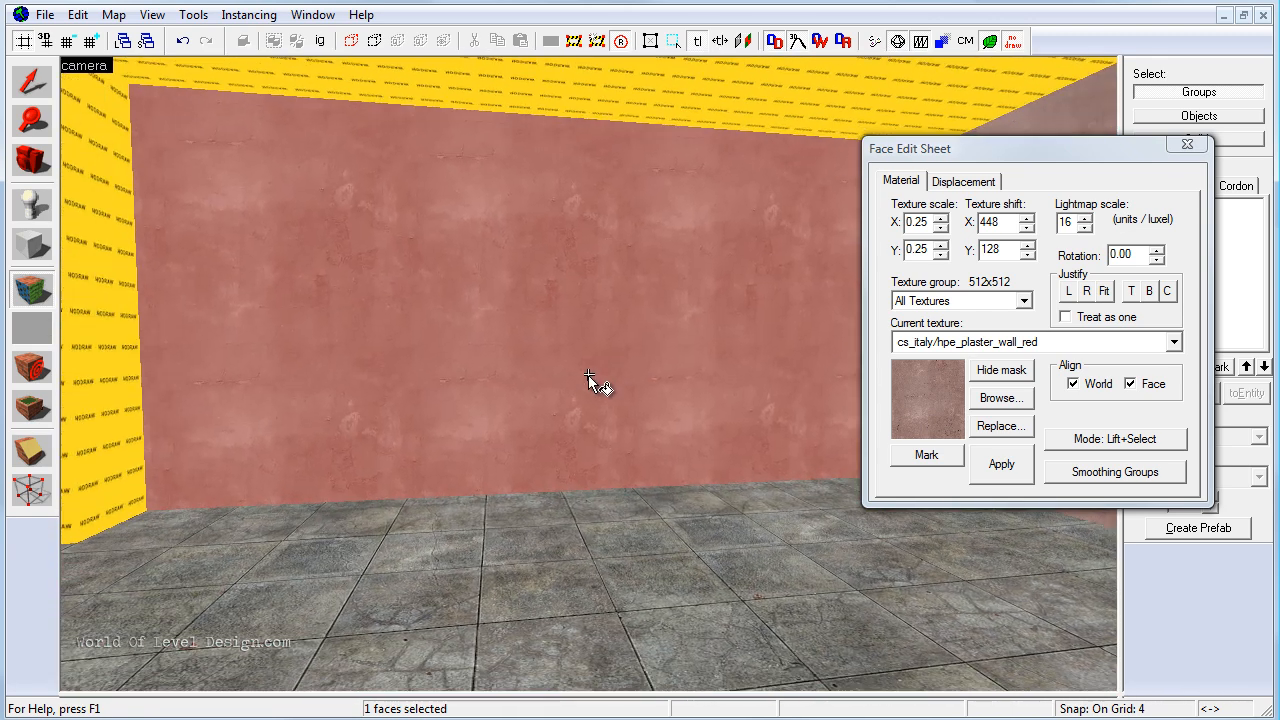
mouse_move(490, 378)
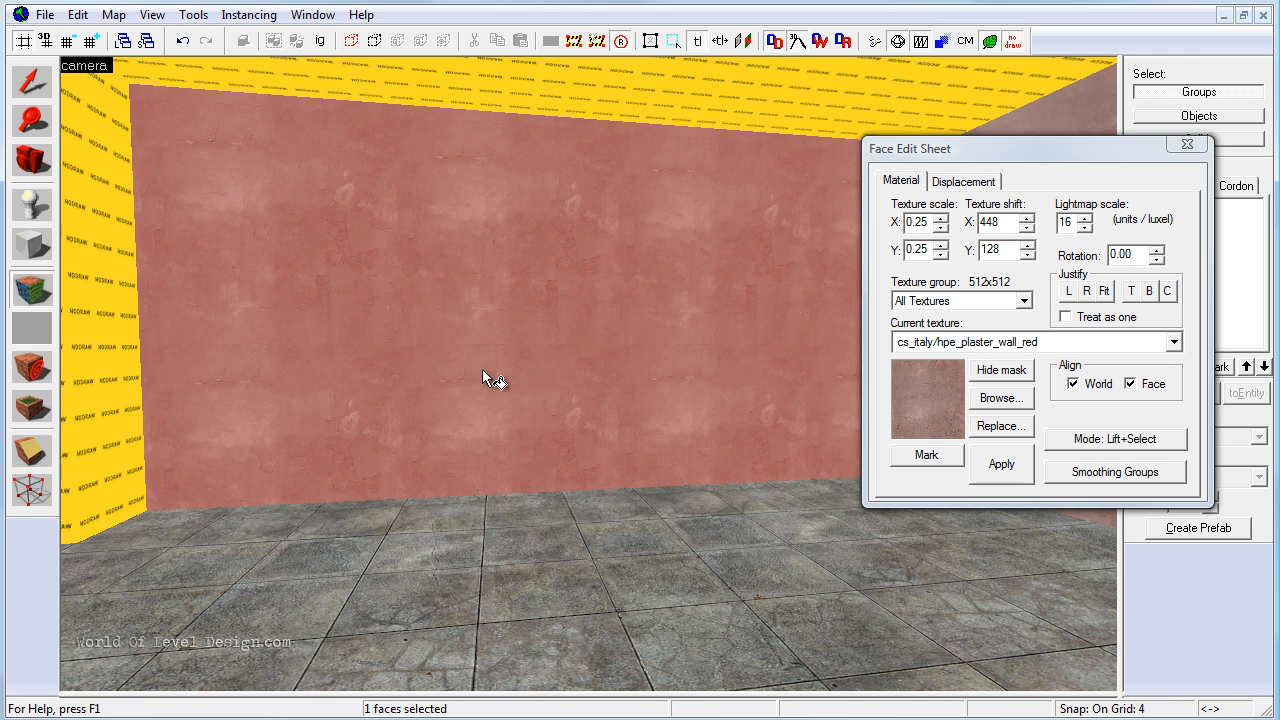
mouse_move(596, 324)
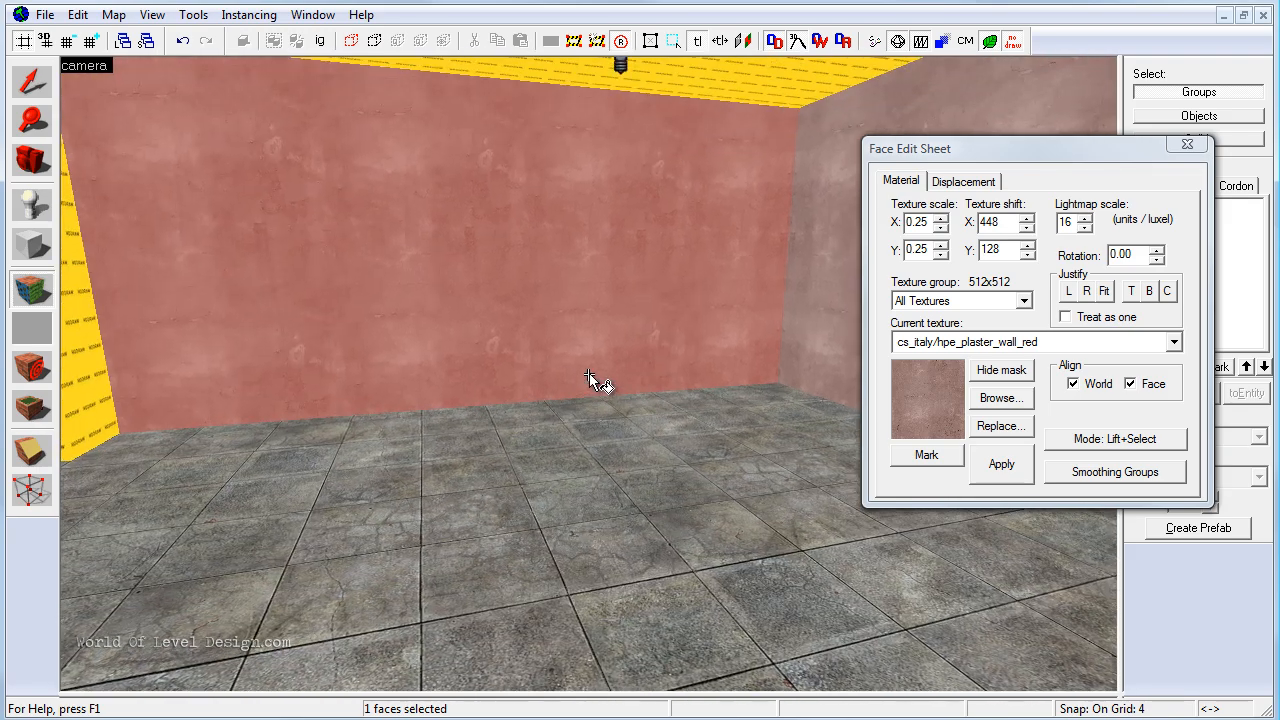
Cover the upper wall faces above the wainscot with cs_italy/hpe_plaster_wall_red.
click(1000, 398)
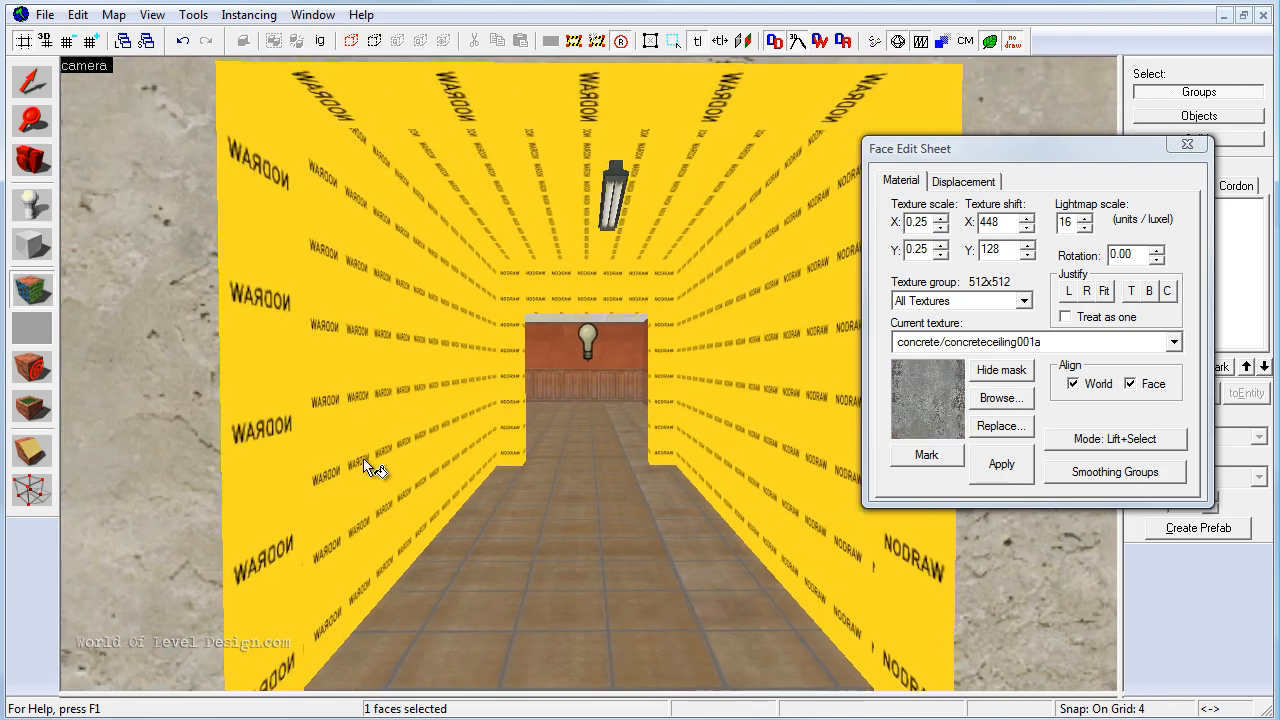
mouse_move(716, 322)
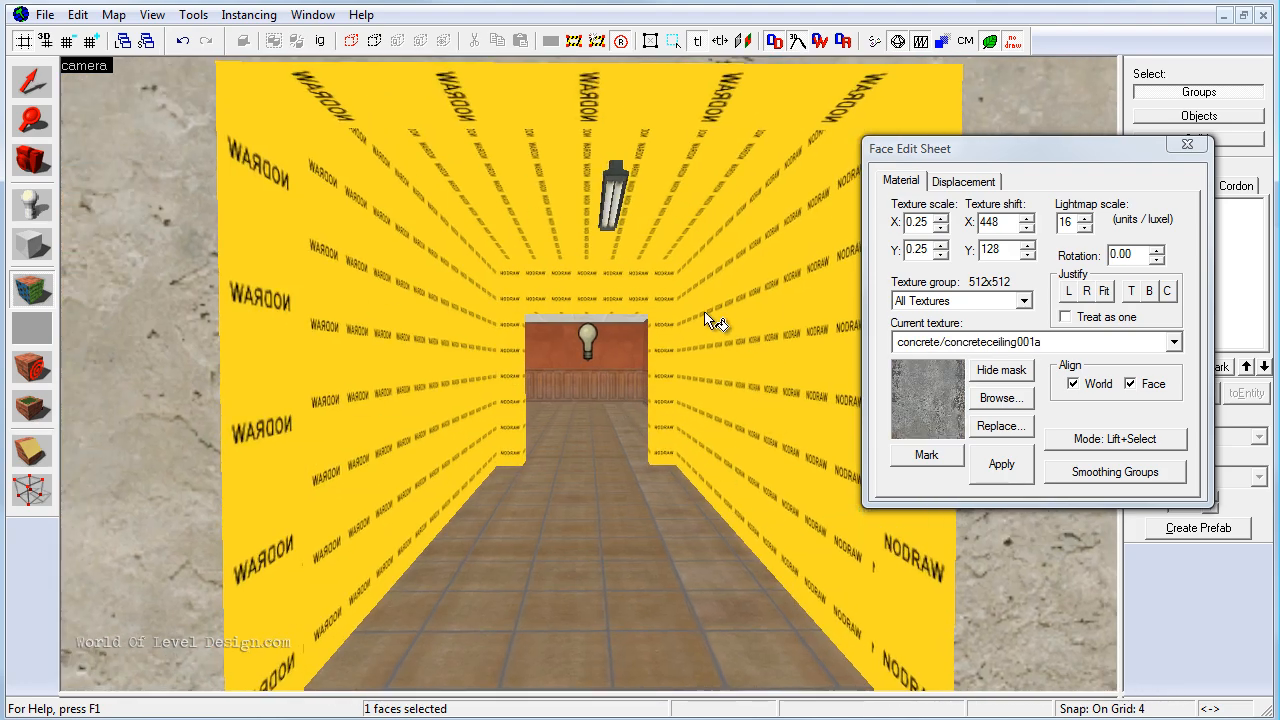